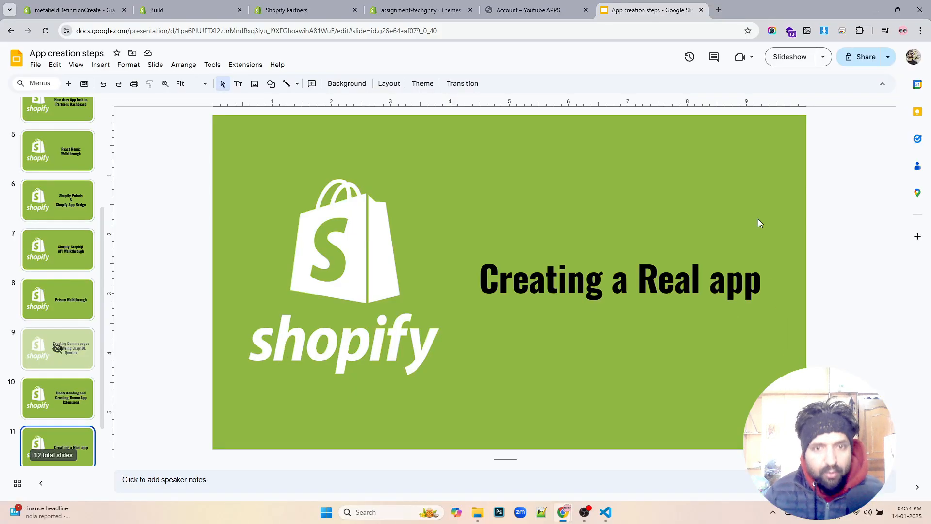
Flip through the Partners and store tabs to land on the shopify.dev app-building docs
click(285, 10)
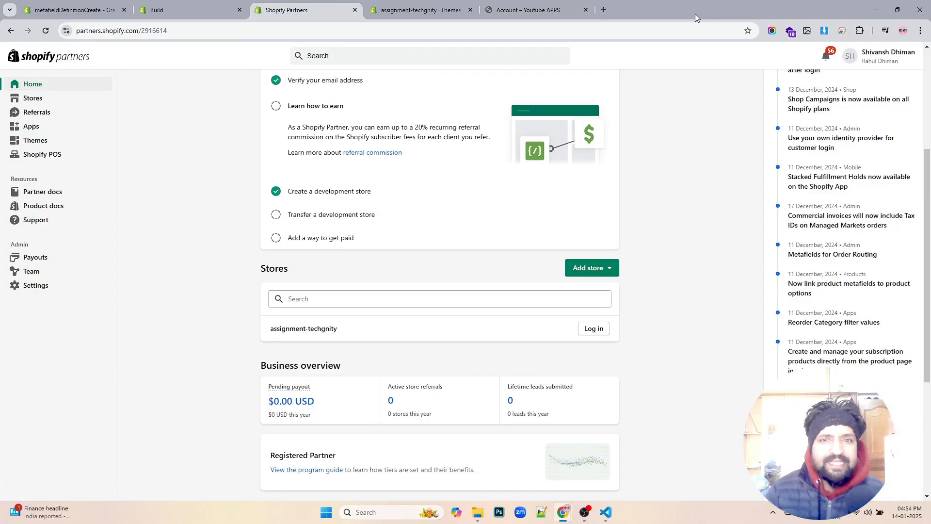
click(532, 10)
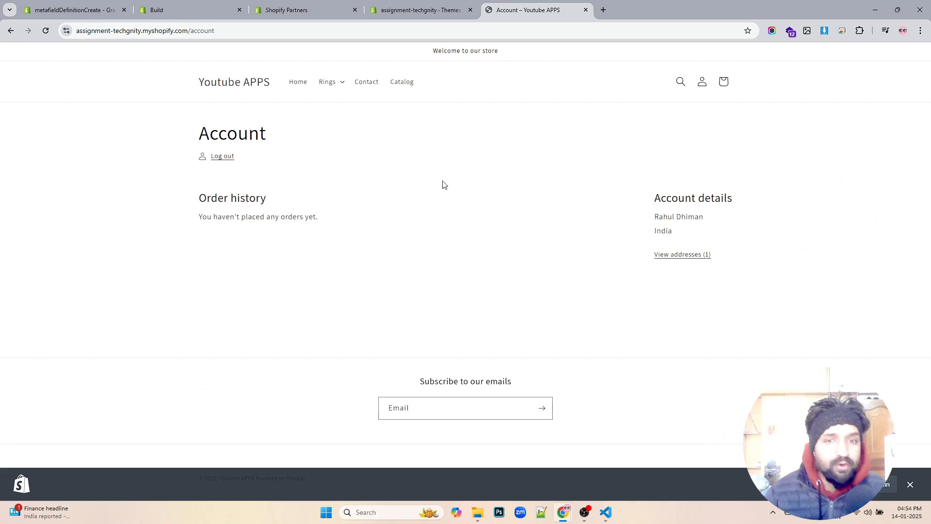
click(191, 10)
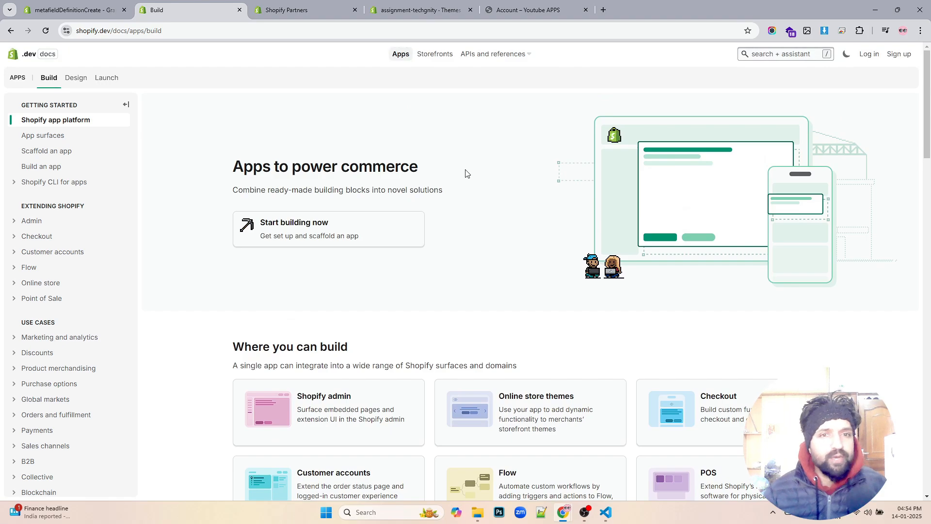
Scroll to Step 1 of 'Scaffold an app' and copy the shopify app init command
scroll(down, 3)
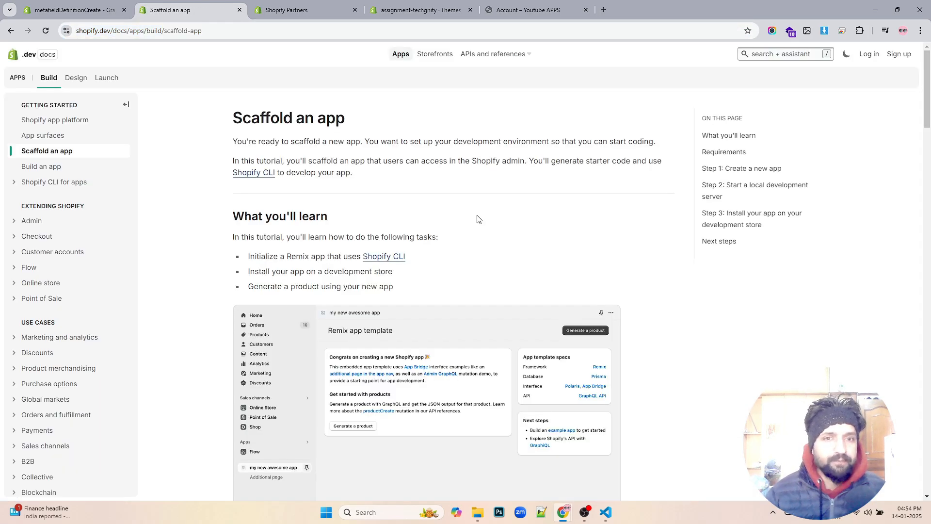
scroll(down, 3)
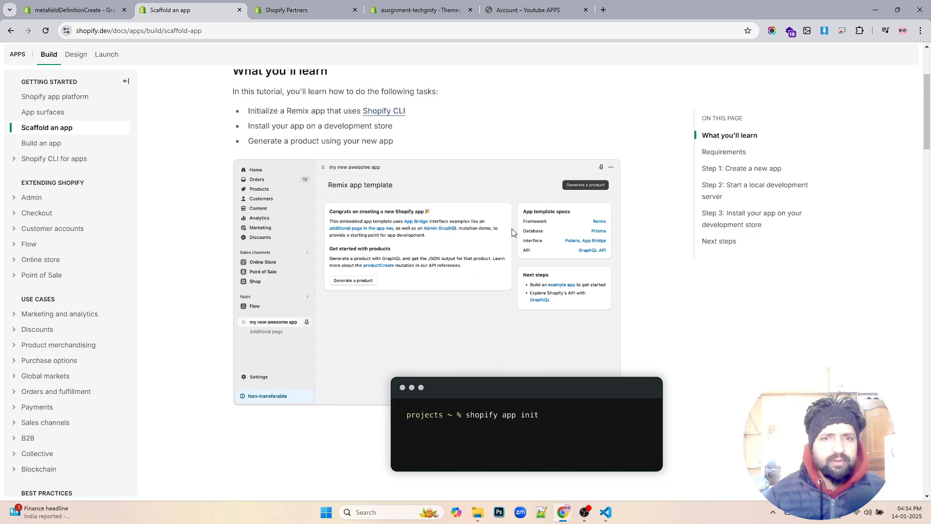
scroll(down, 3)
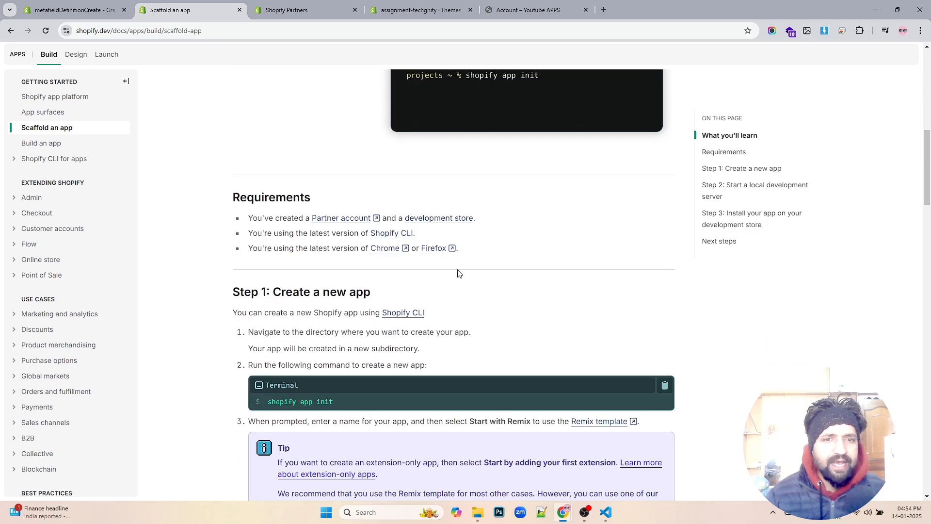
click(664, 385)
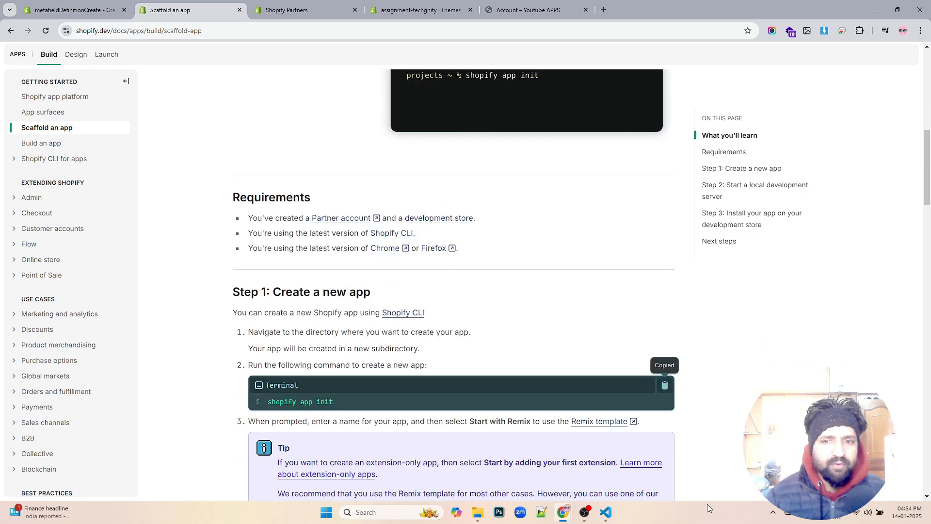
click(605, 512)
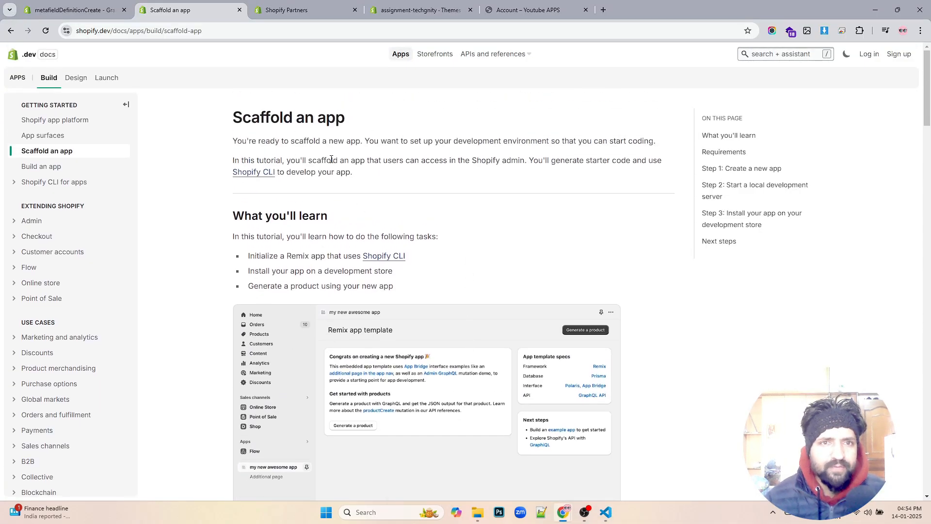
scroll(down, 3)
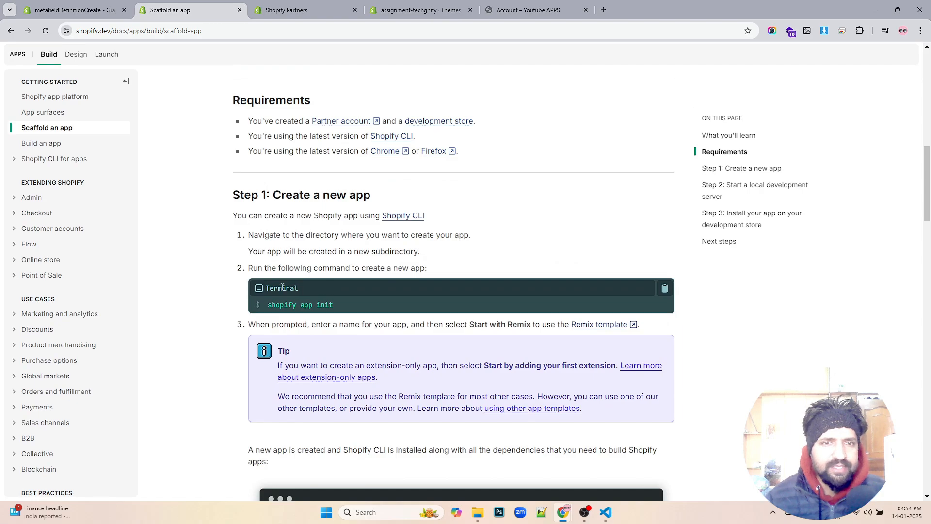
click(664, 289)
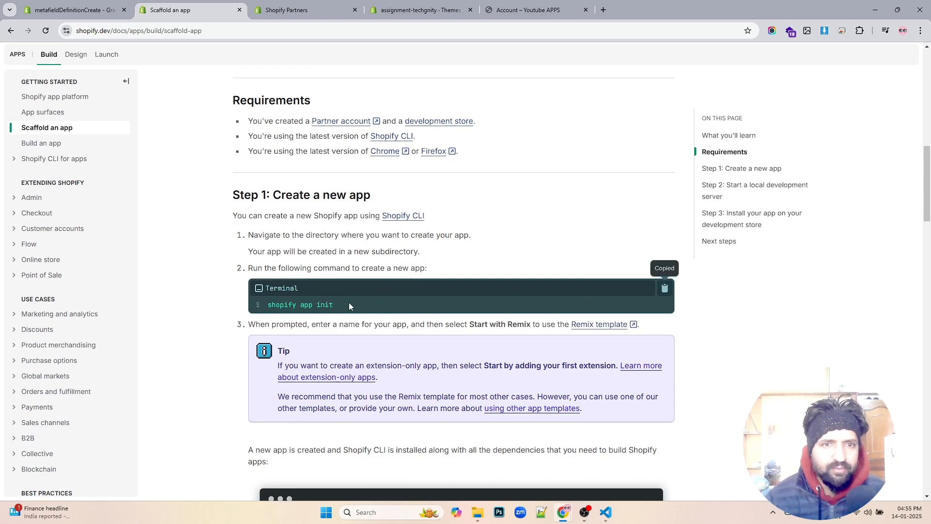
mouse_move(606, 513)
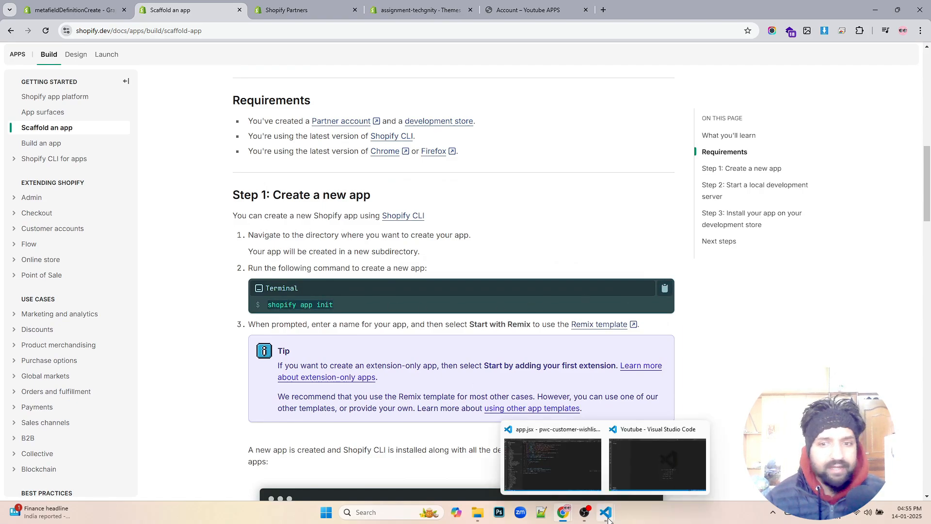
Switch to the empty 'Youtube' workspace window in Visual Studio Code
click(656, 463)
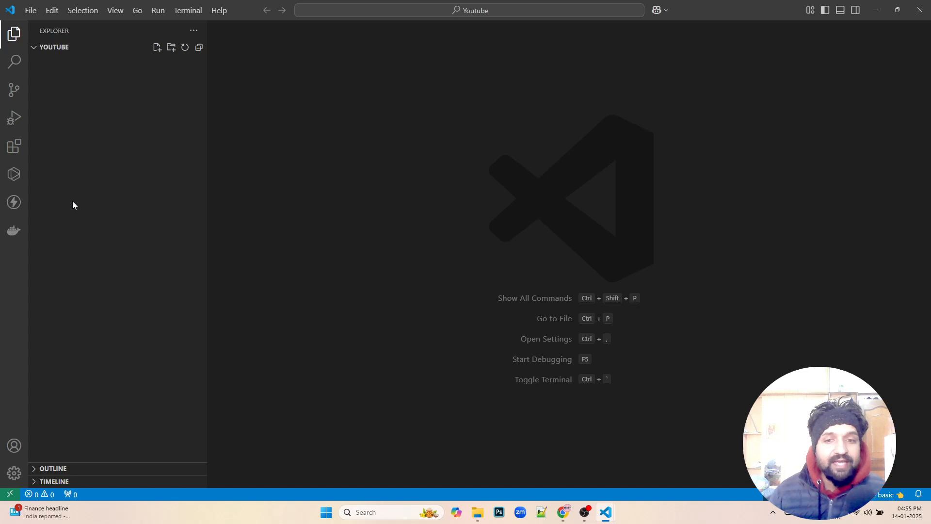
mouse_move(126, 179)
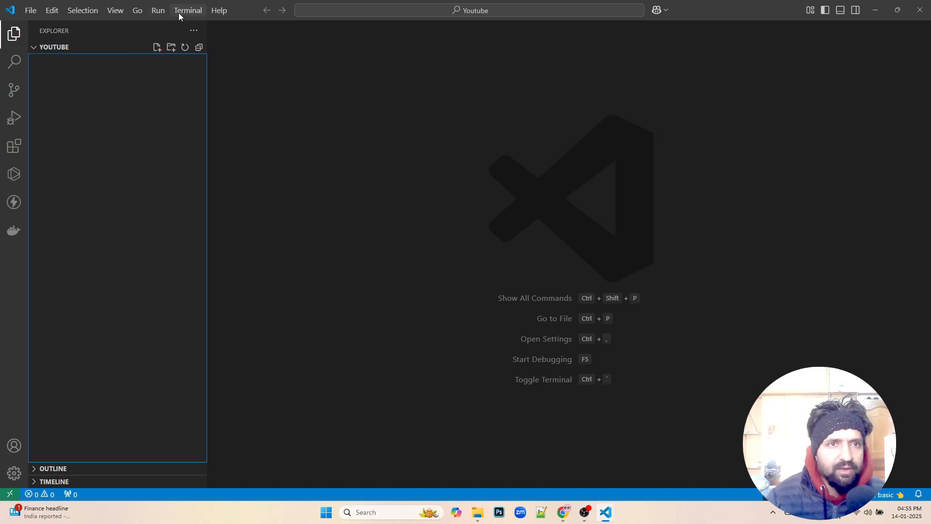
Run shopify app init in a new terminal, choosing Remix, JavaScript, the organization and a new app
click(187, 10)
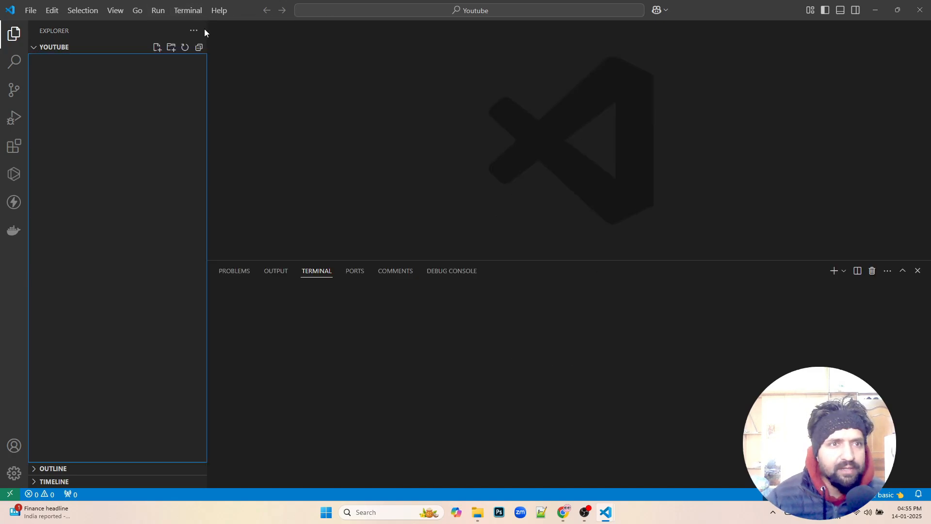
text(shopify app init)
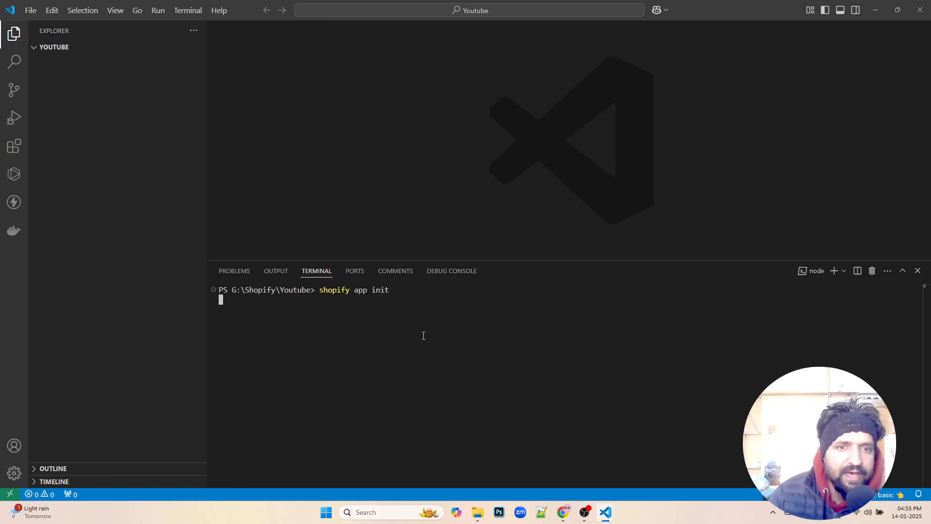
key(Enter)
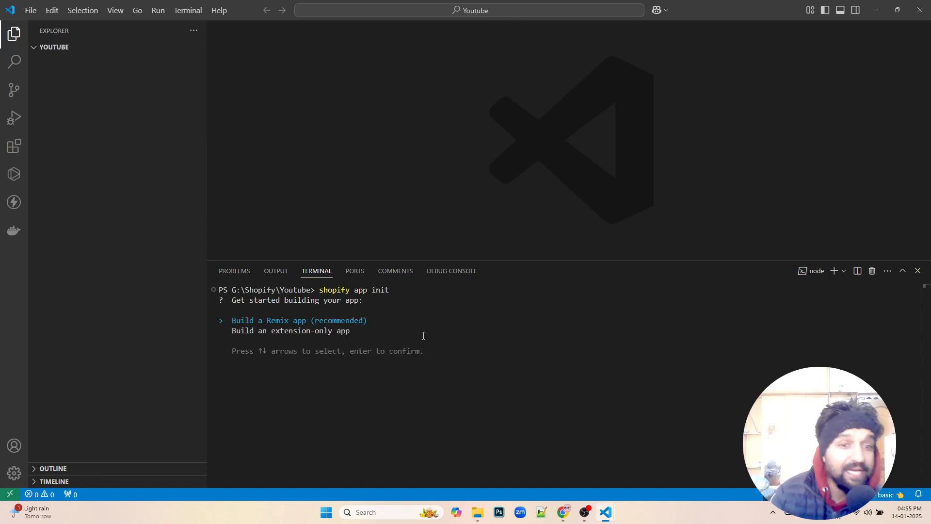
key(enter)
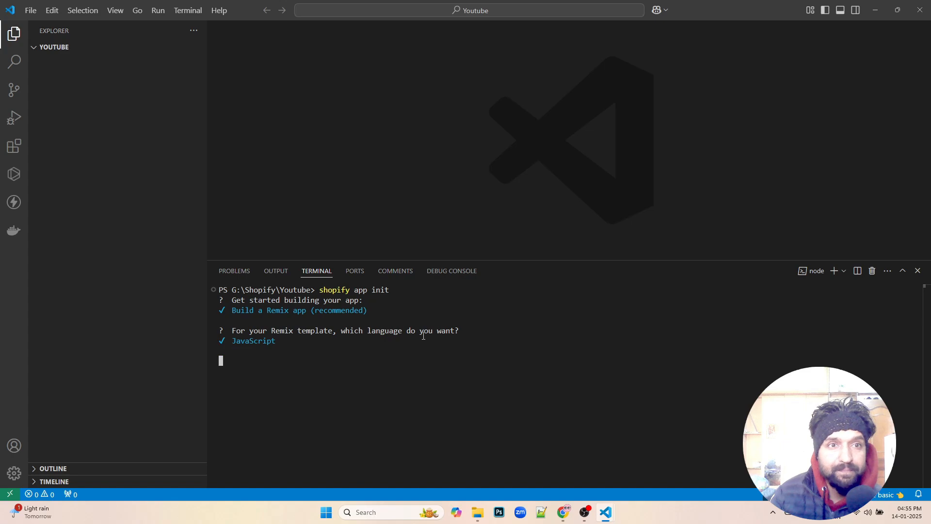
key(enter)
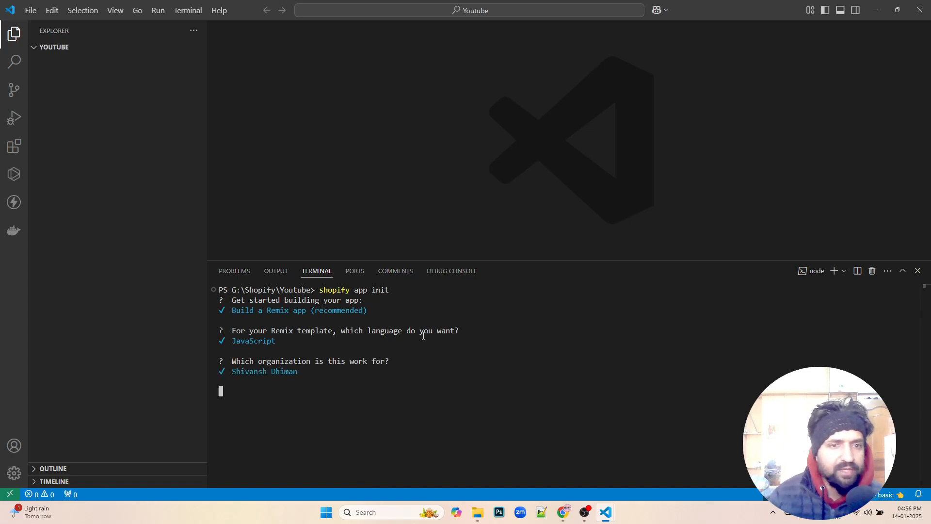
key(enter)
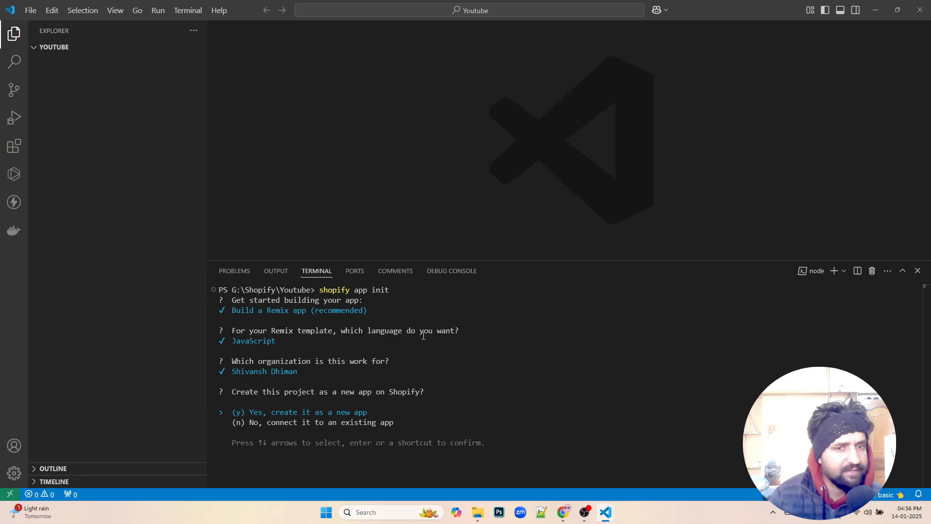
key(enter)
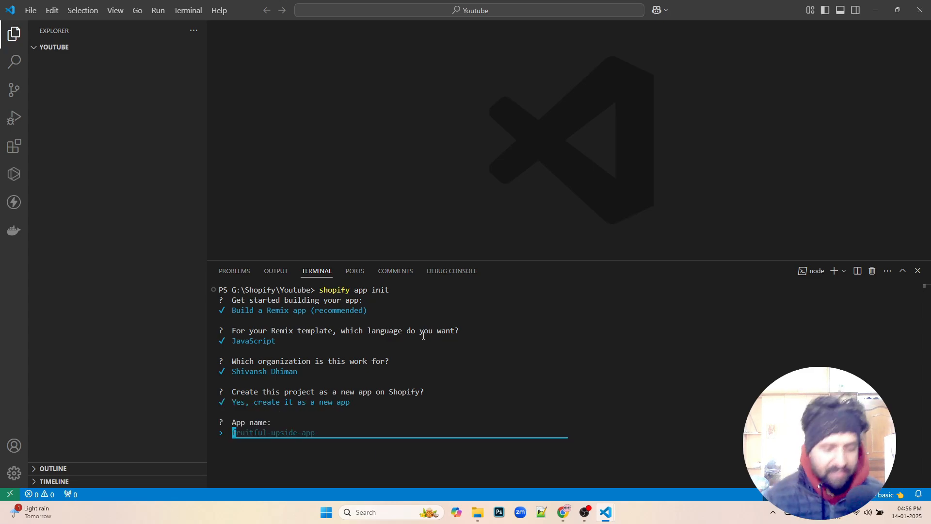
Name the app 'customer-reviews' at the App name prompt after discarding a longer draft name
text(Cu)
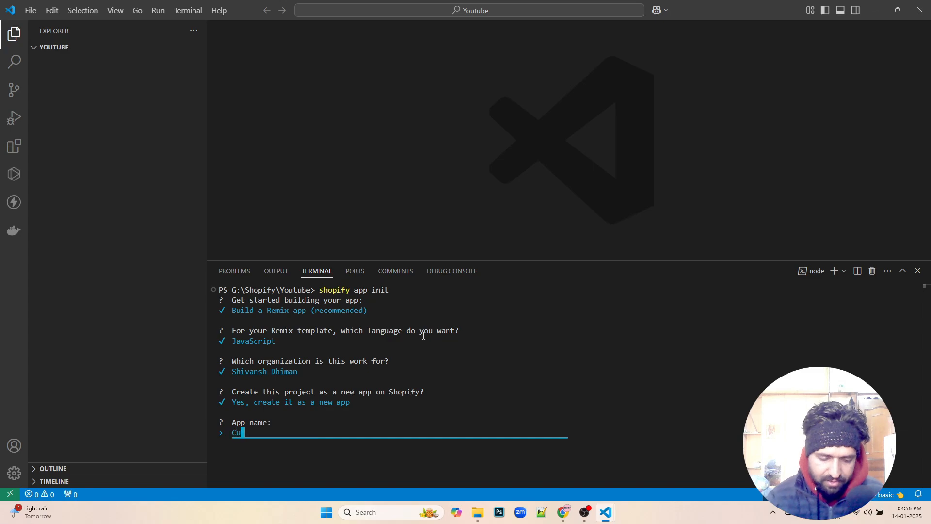
text(s)
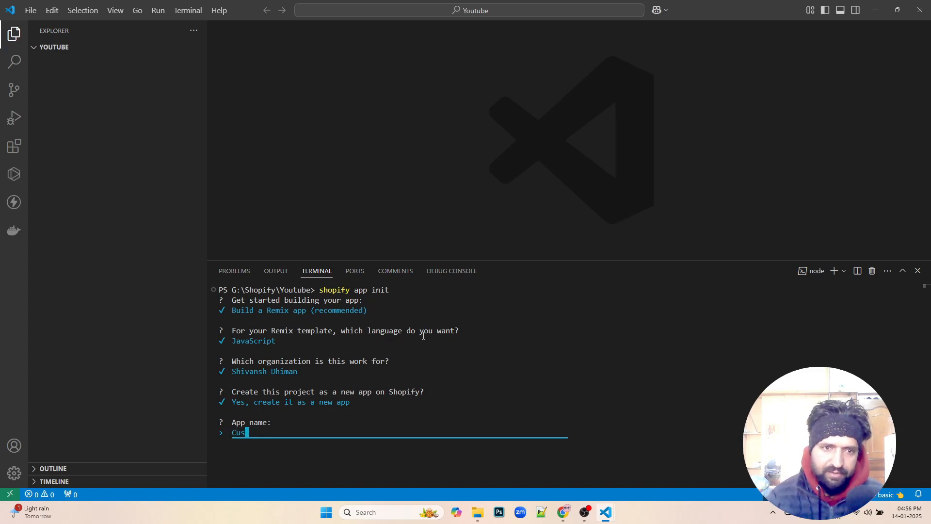
text(intera)
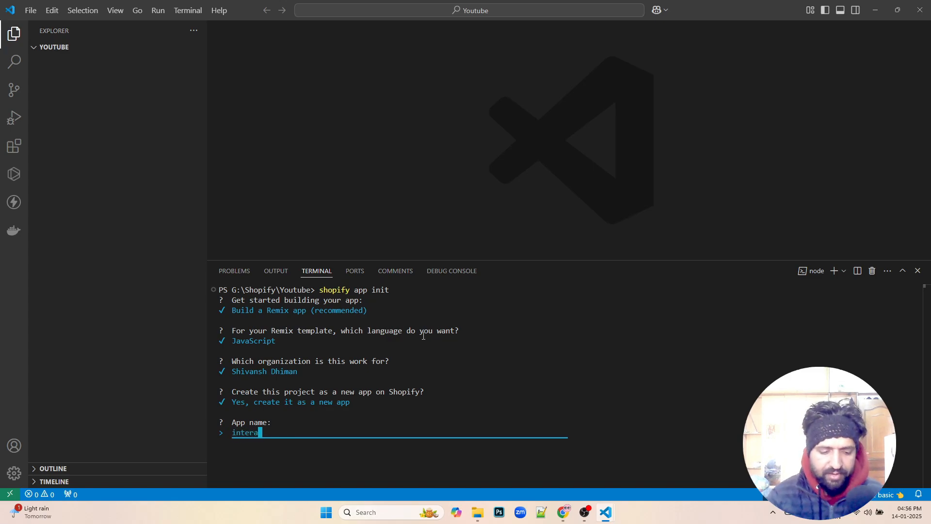
text(ctin)
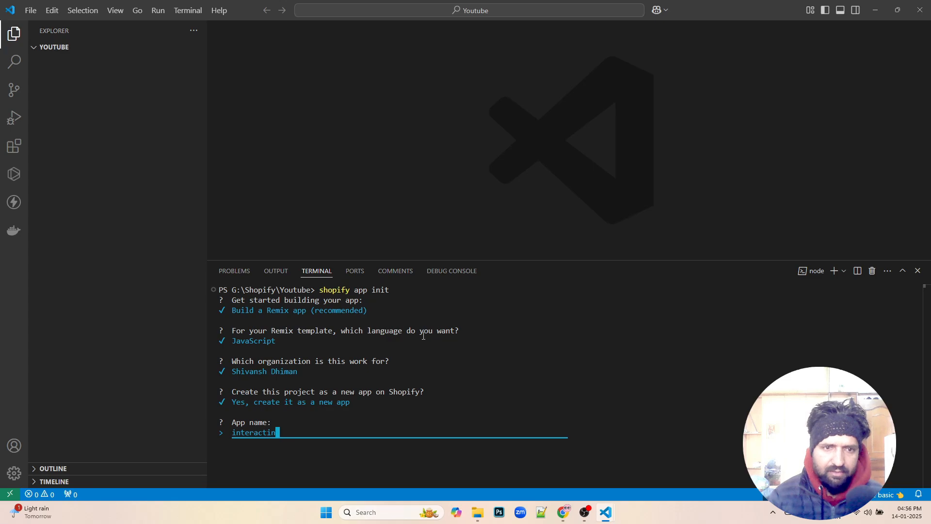
text(yout)
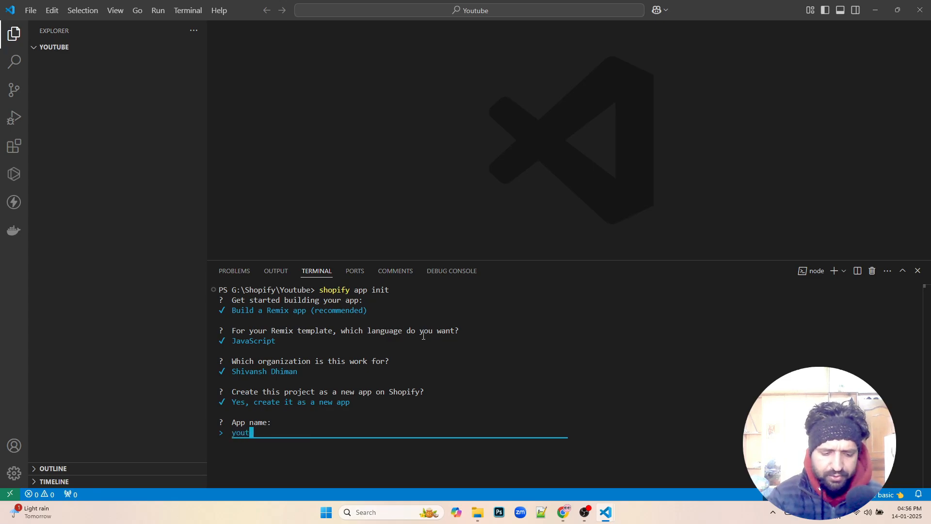
text(ube-)
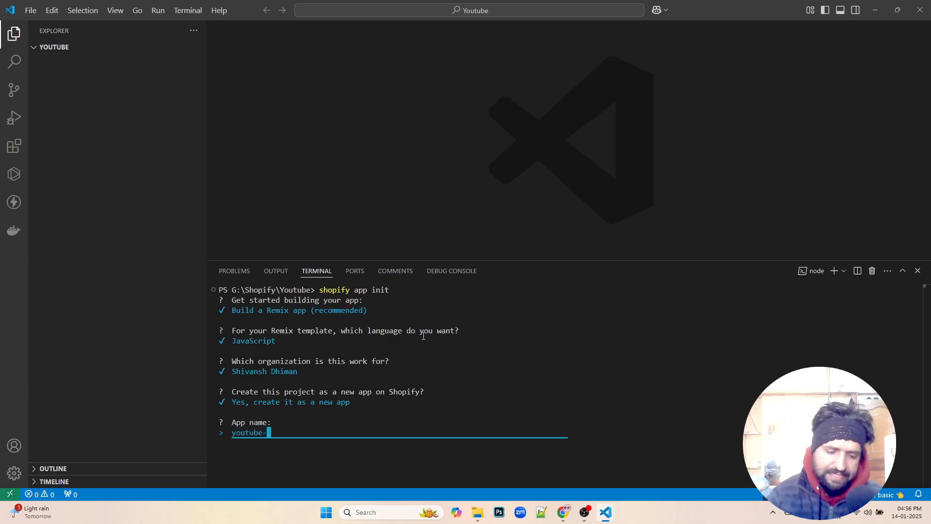
text(app-)
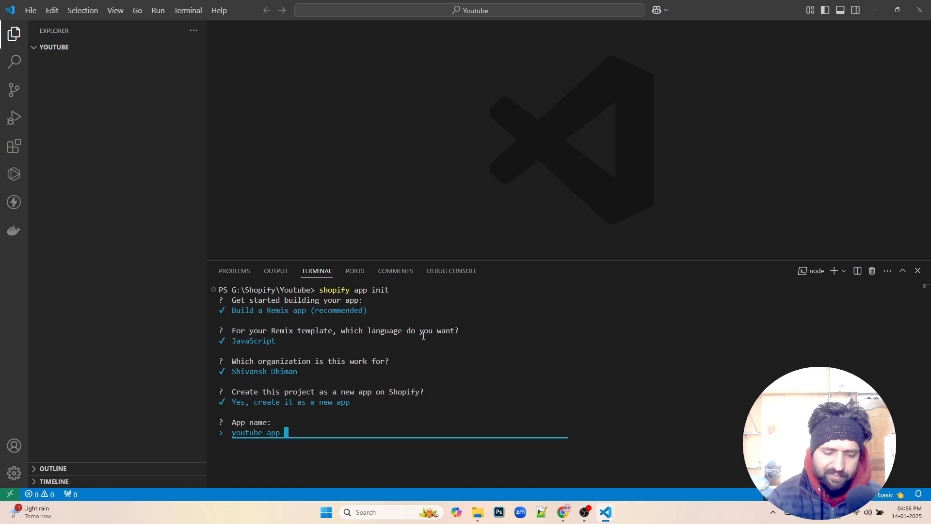
text(tuto)
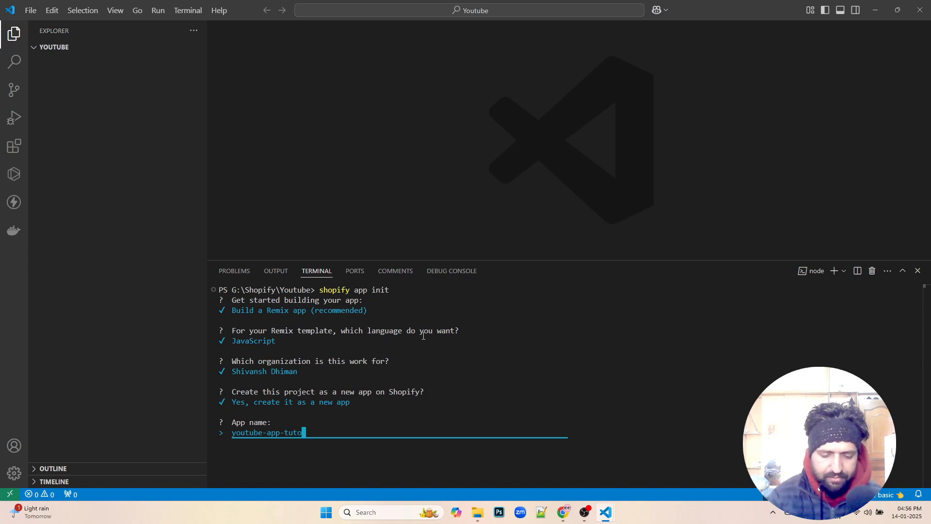
text(ial)
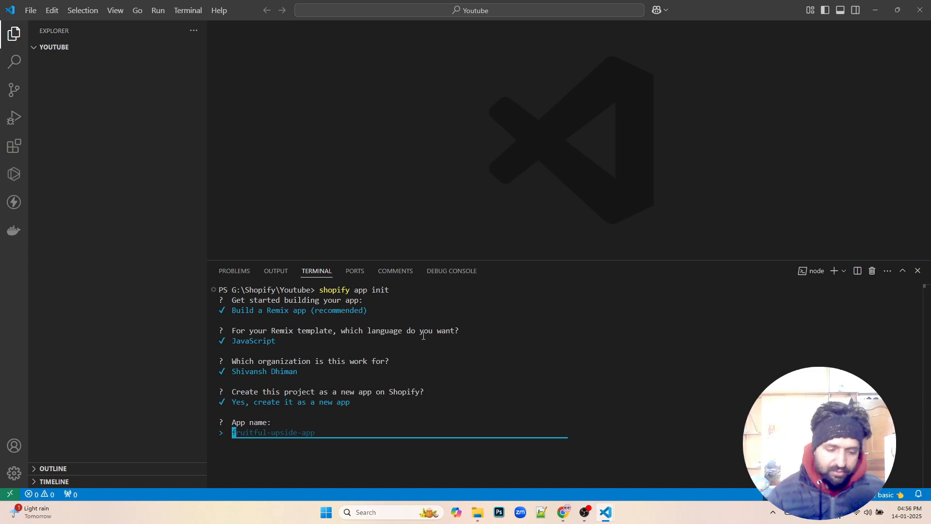
text(customer)
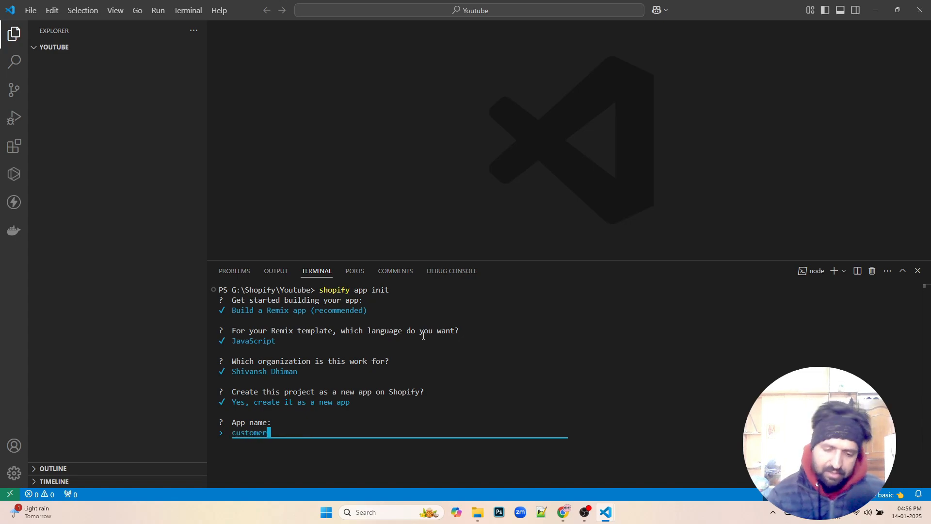
text(-)
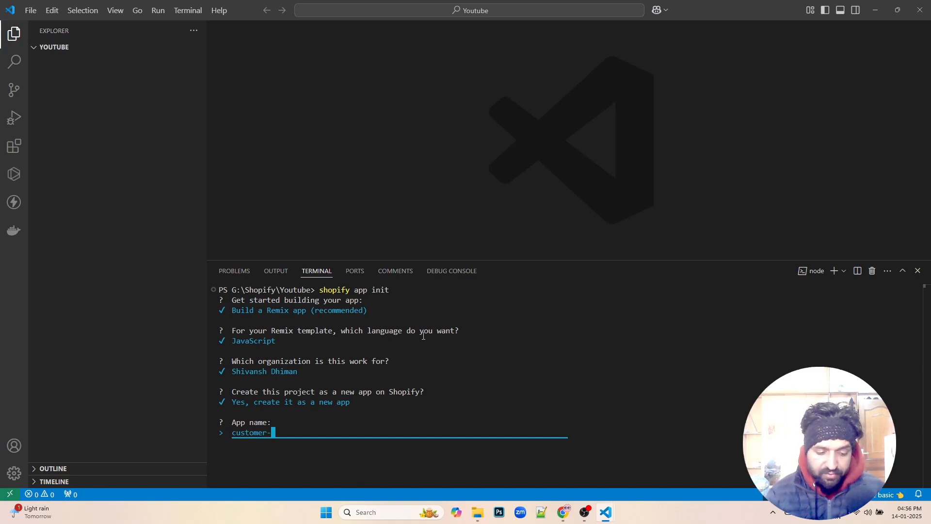
text(reviews)
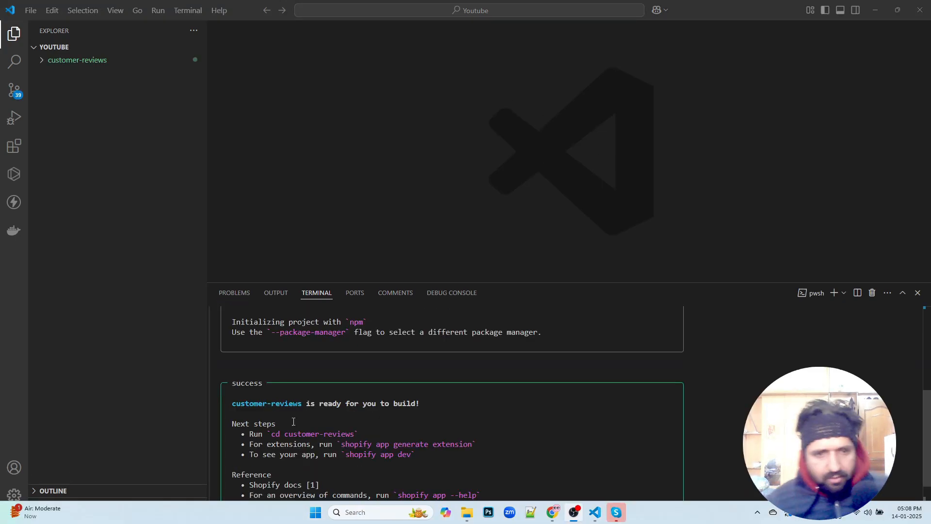
Change the terminal into the customer-reviews folder and type shopify app init at the prompt
scroll(down, 3)
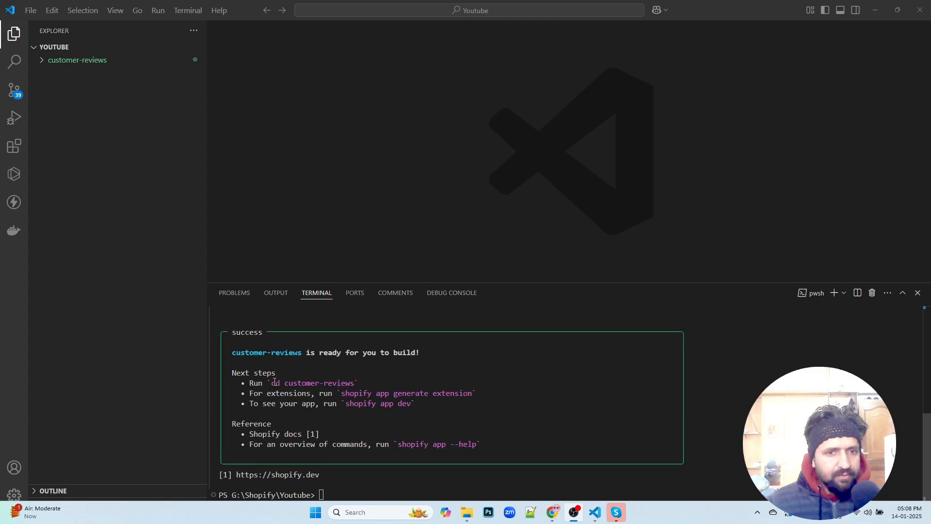
double_click(311, 383)
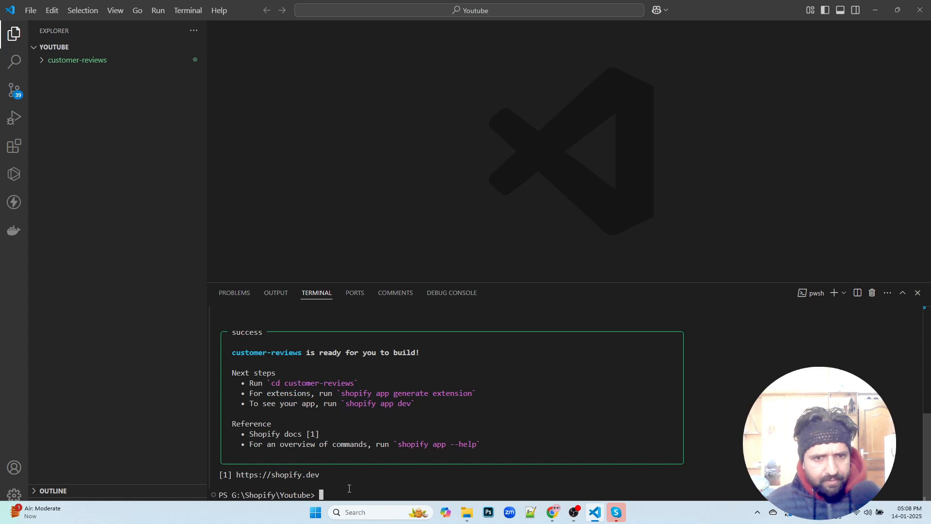
text(cd customer-reviews)
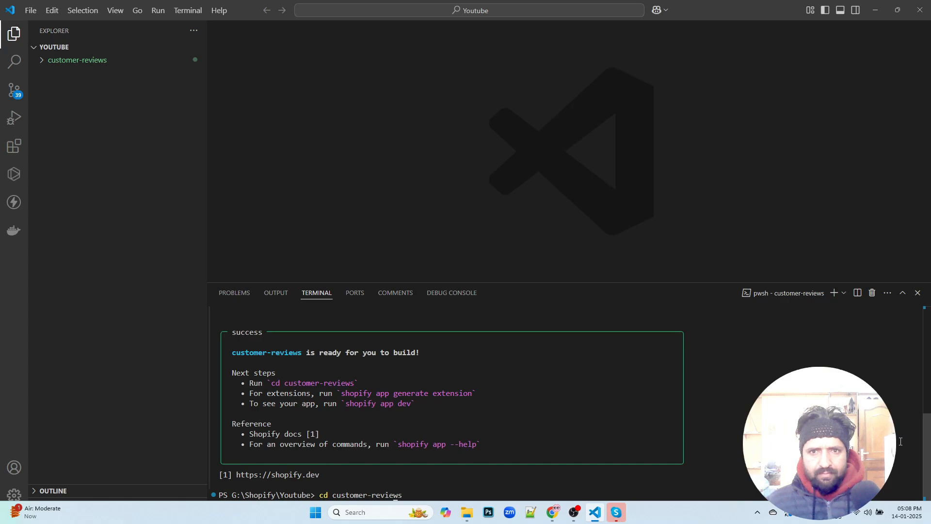
mouse_move(826, 39)
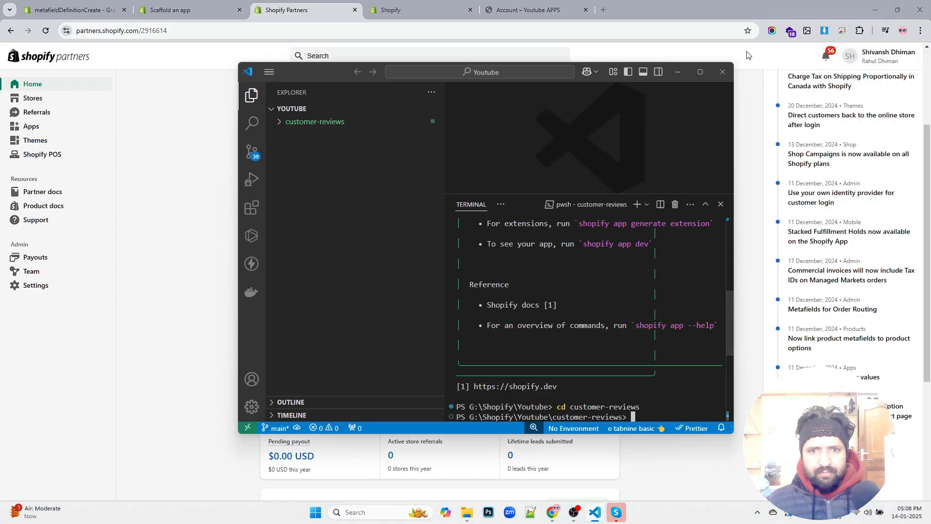
click(699, 71)
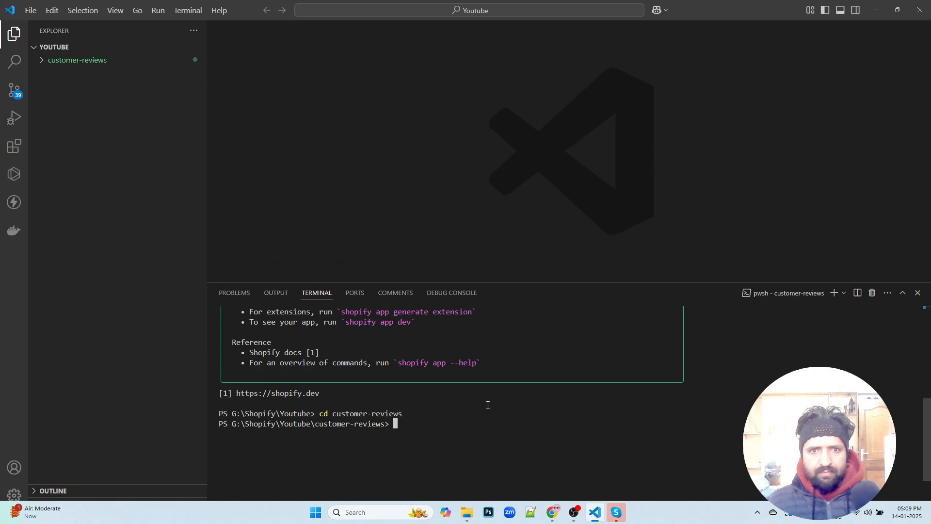
text(cd customer-reviews)
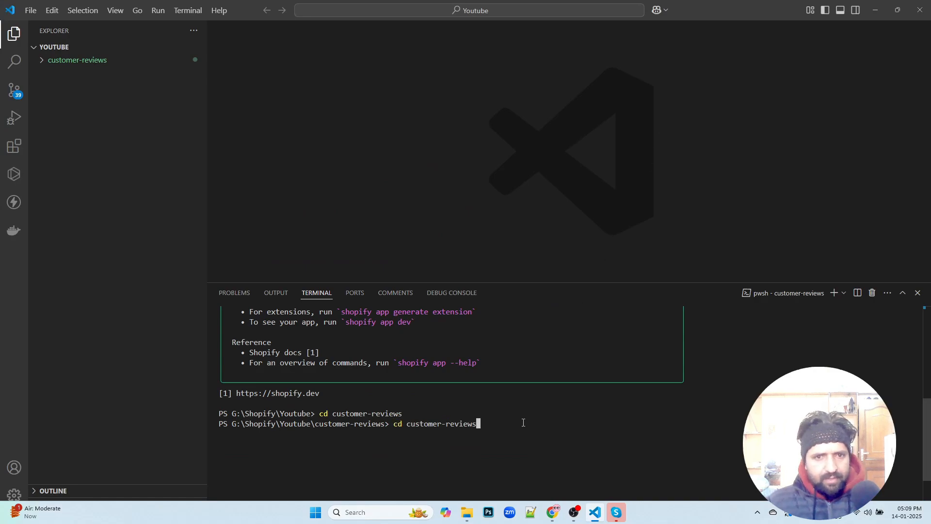
text(shopify app init)
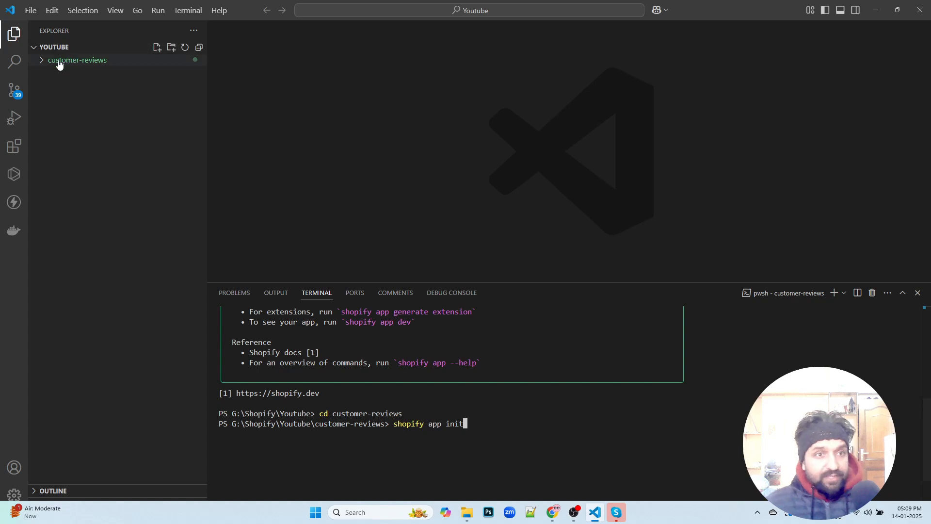
Expand the customer-reviews folder and start a terminal for the project workspace
click(77, 60)
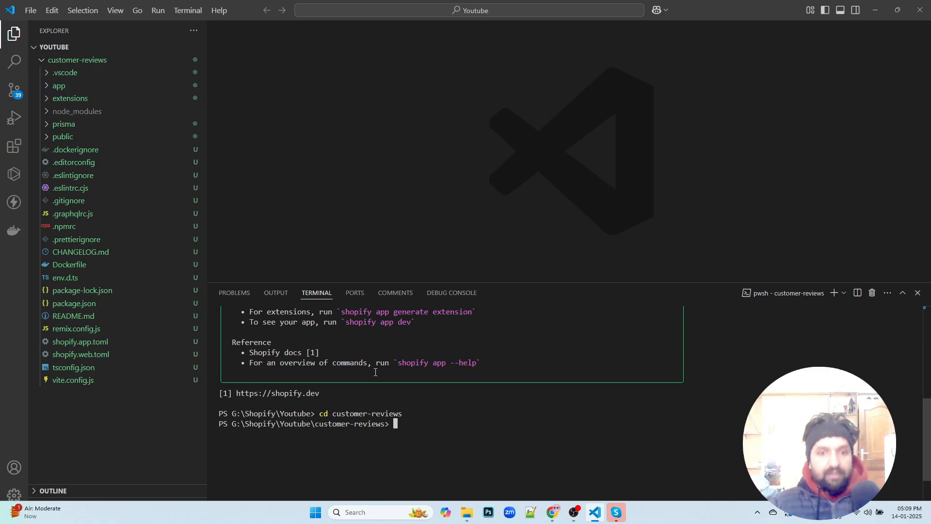
mouse_move(414, 374)
text(code .)
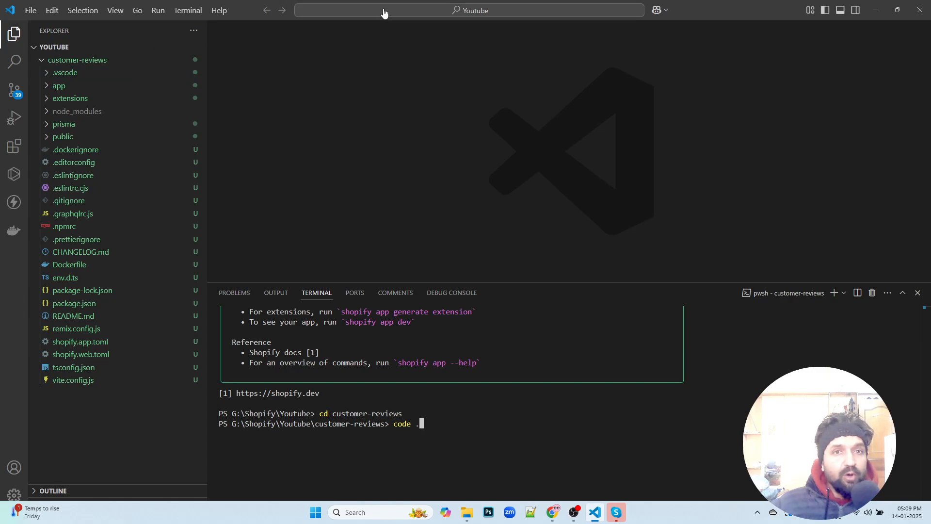
mouse_move(459, 420)
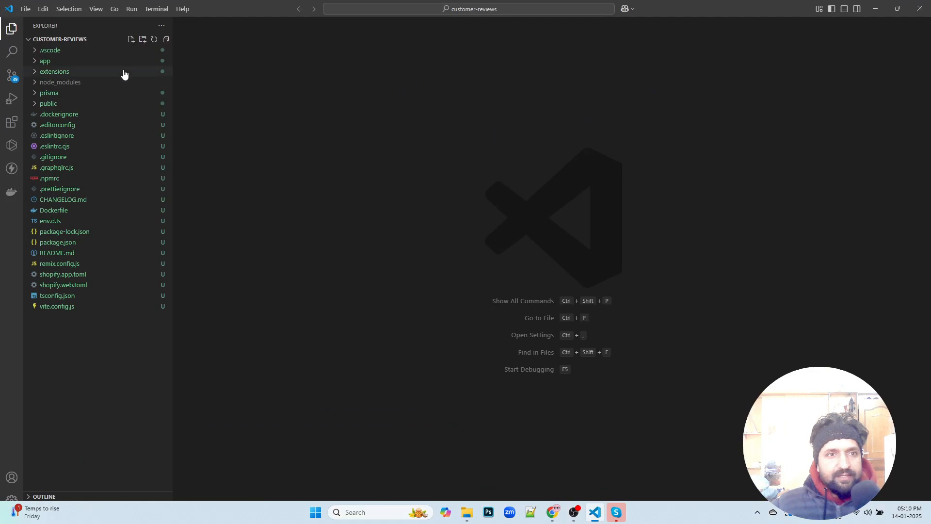
mouse_move(114, 4)
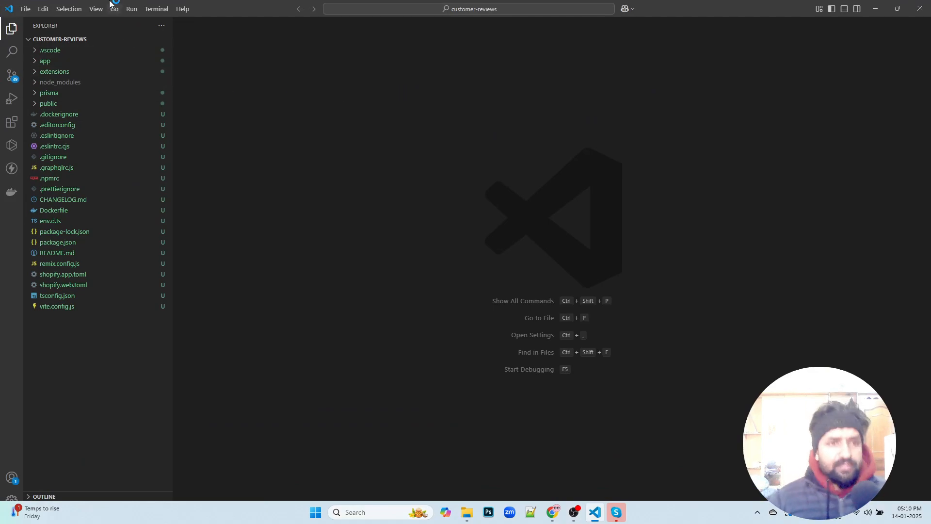
click(156, 8)
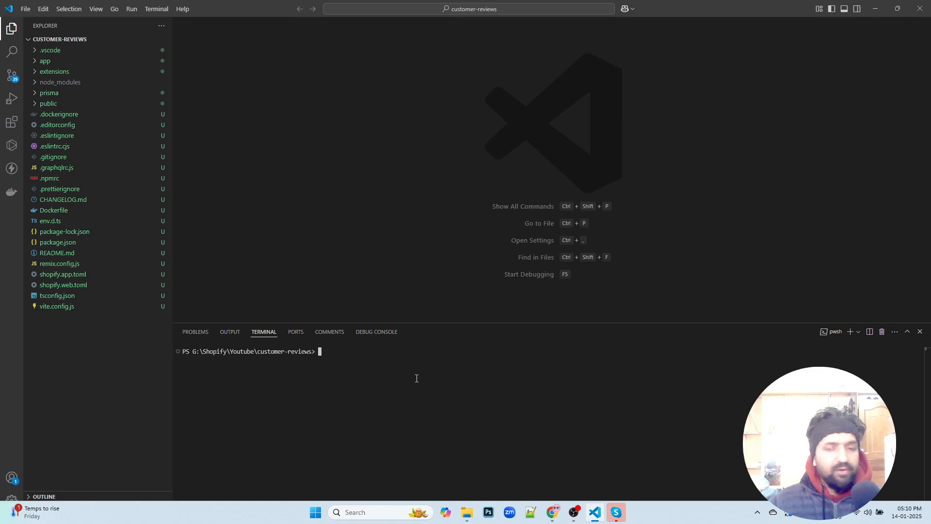
Type npm run dev and shopify app init in the project terminal without settling on either
text(npm run dev)
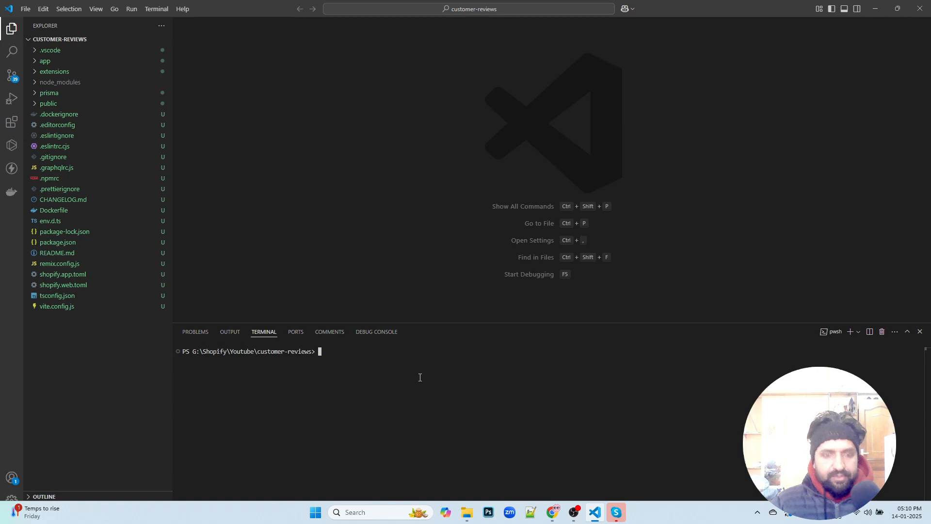
text(shopify app init)
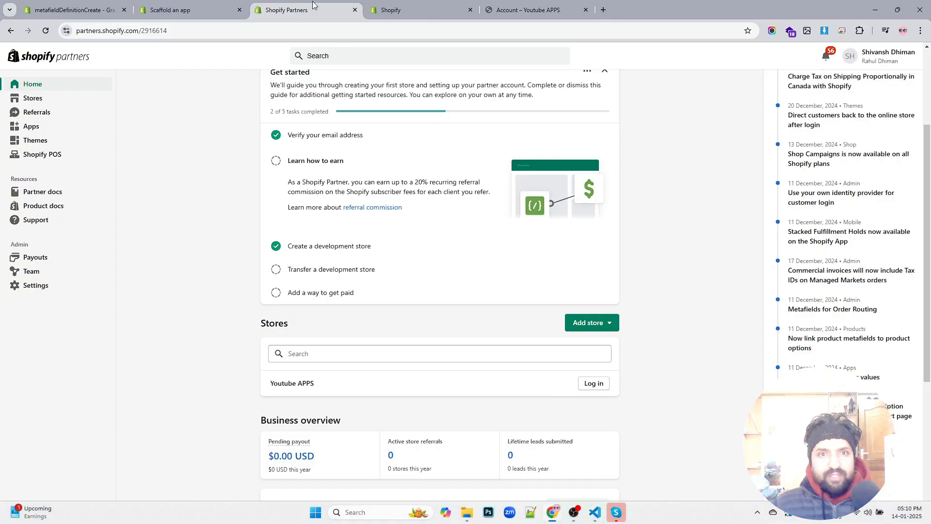
Copy the Step 2 shopify app dev command from the Scaffold an app tutorial
click(173, 10)
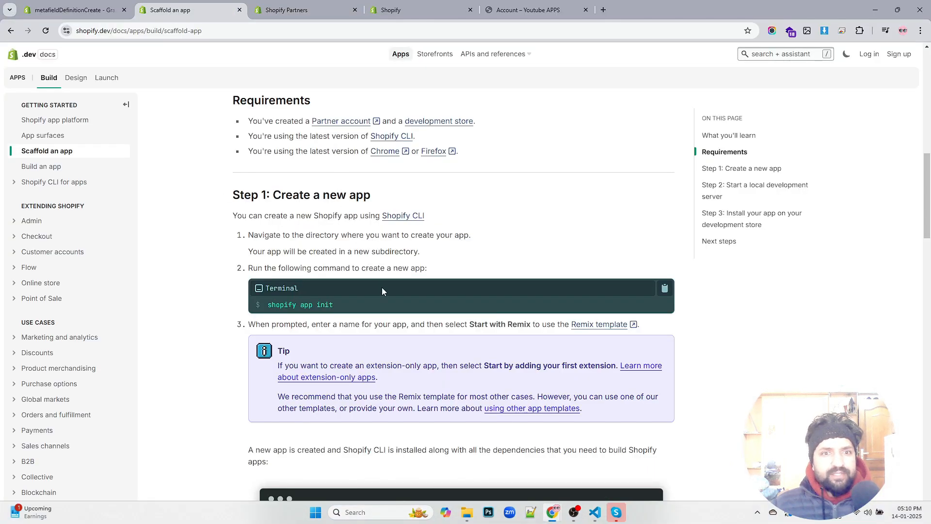
scroll(down, 3)
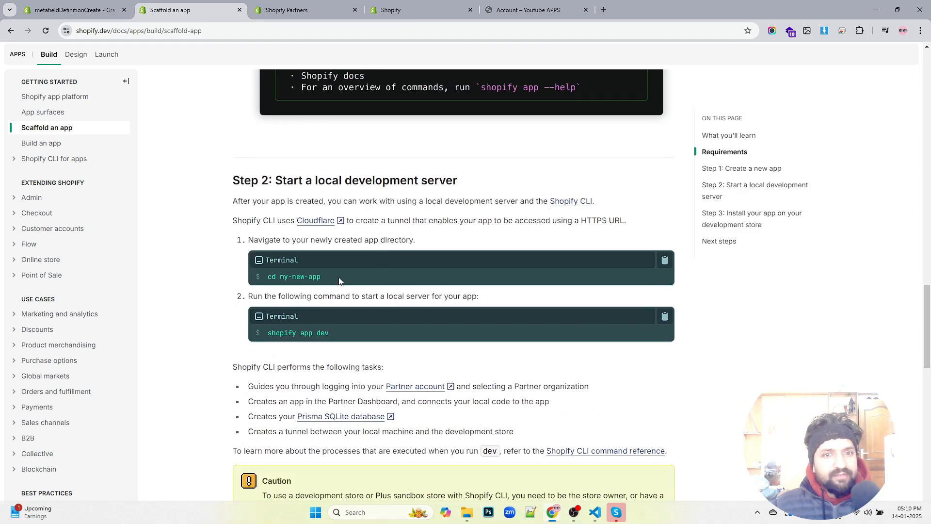
double_click(297, 332)
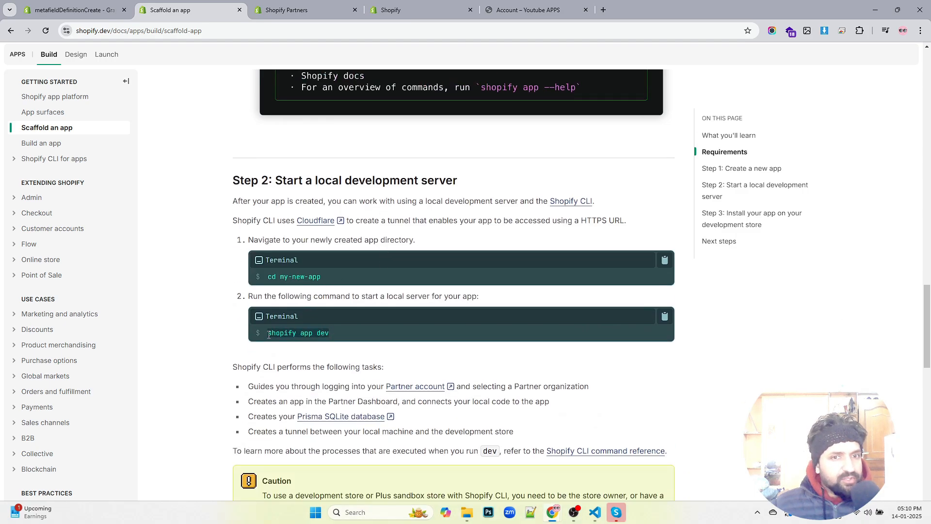
mouse_move(664, 316)
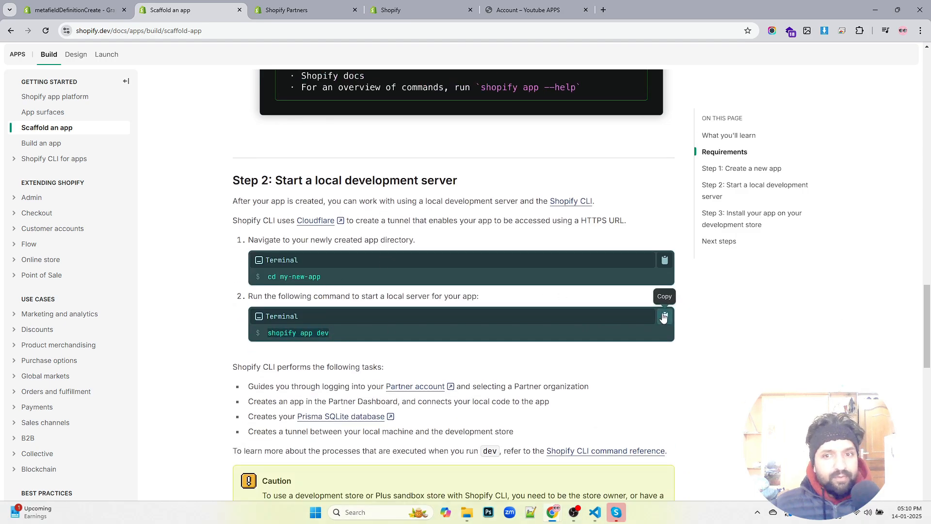
click(664, 315)
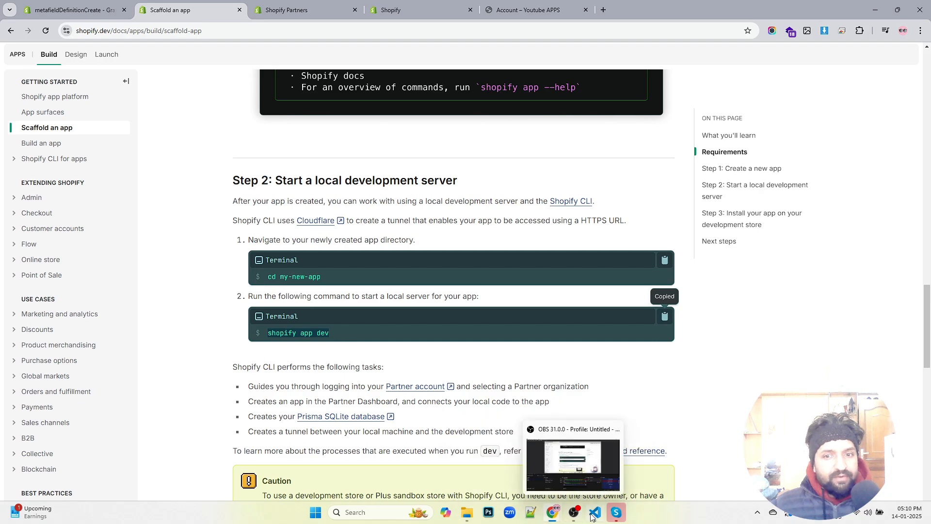
Run shopify app dev, making the store transfer-disabled and accepting automatic URL updates
click(594, 512)
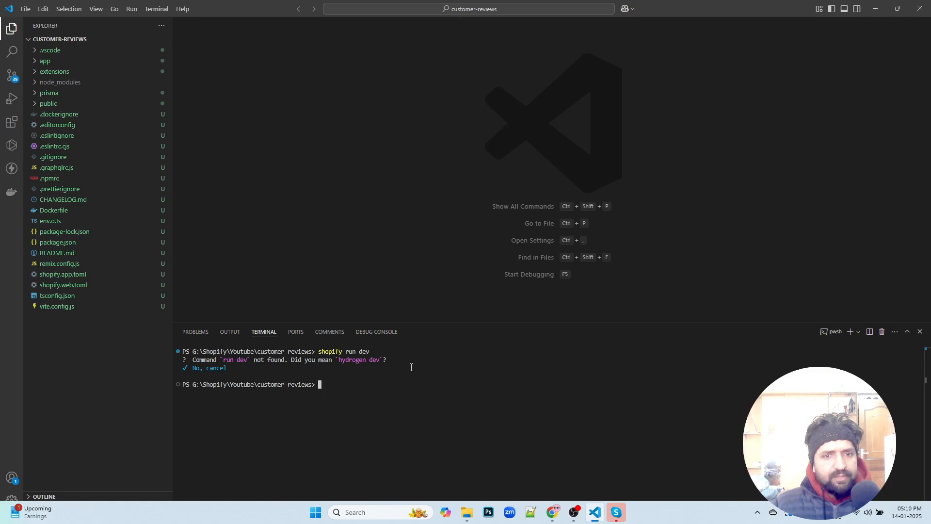
text(shopify run dev)
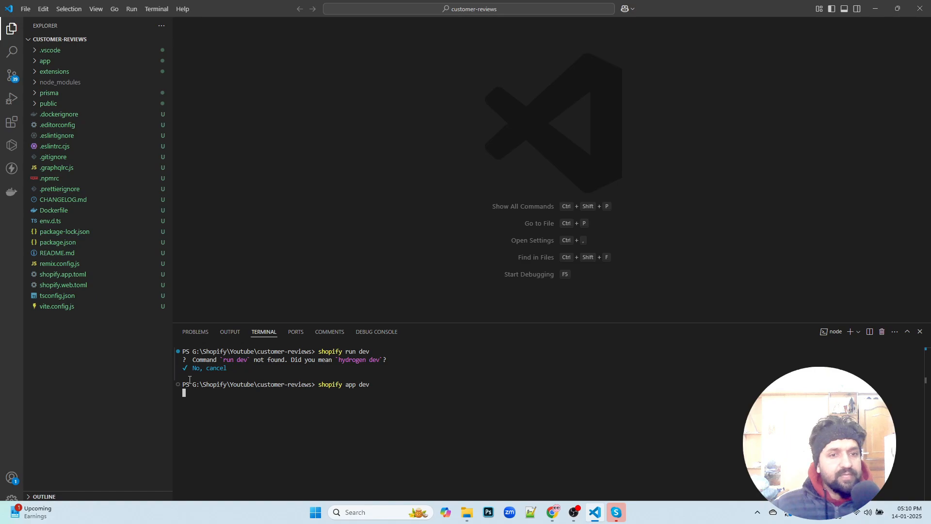
key(enter)
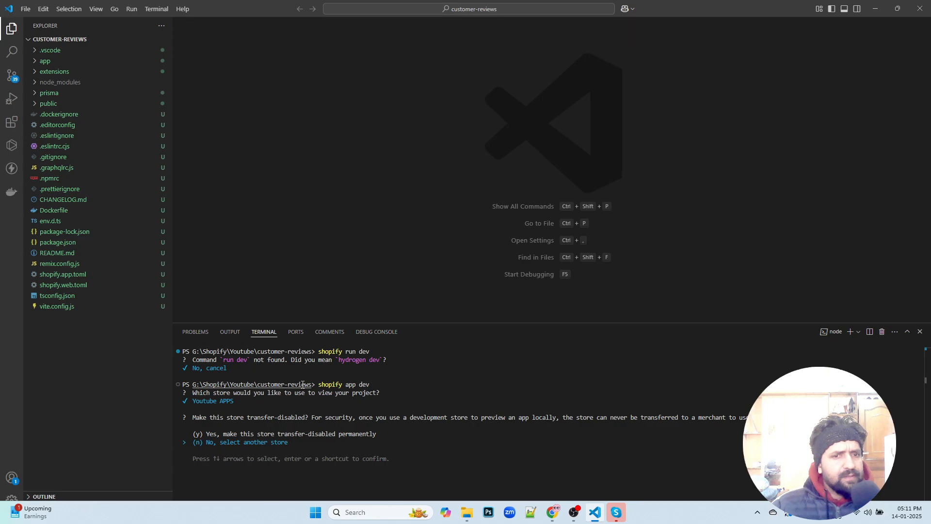
key(Up)
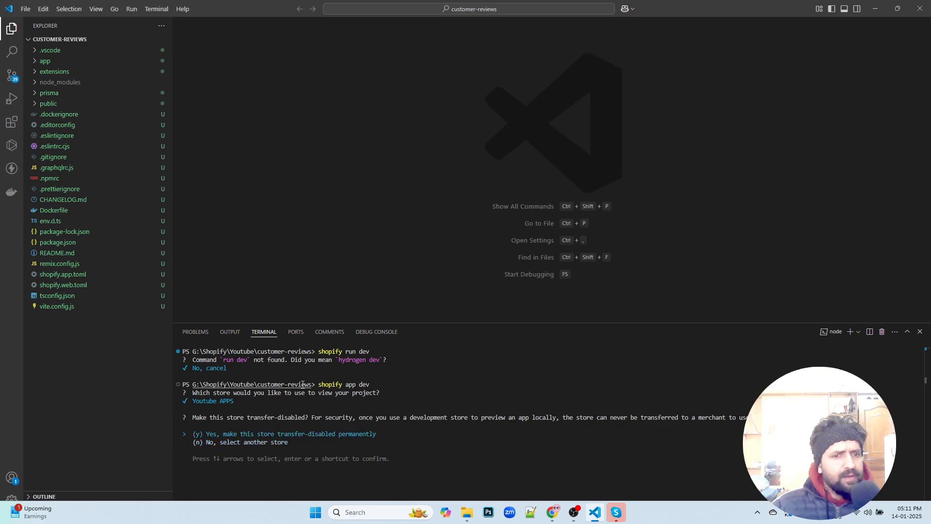
key(Enter)
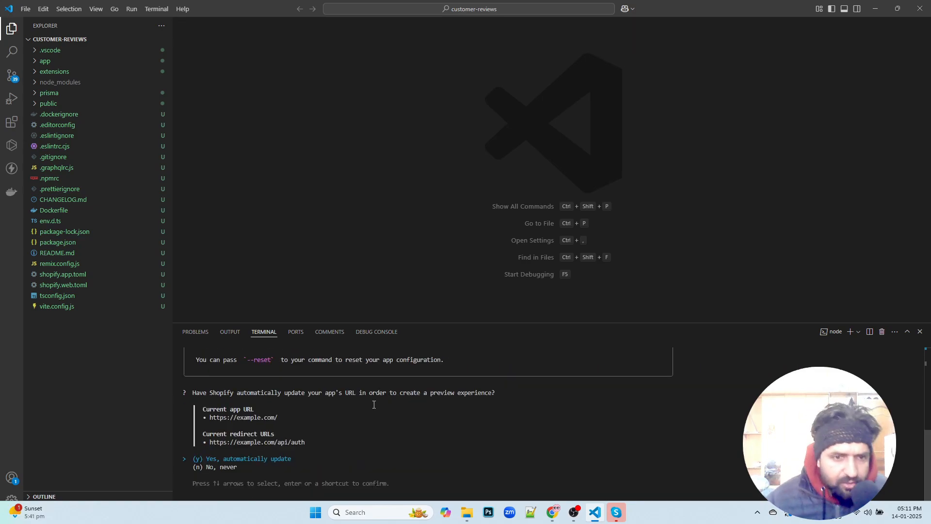
key(enter)
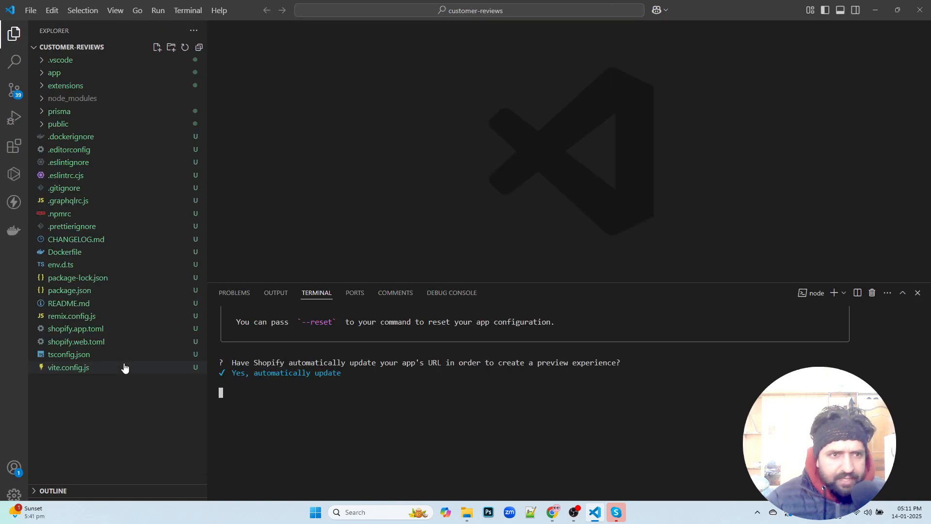
mouse_move(68, 367)
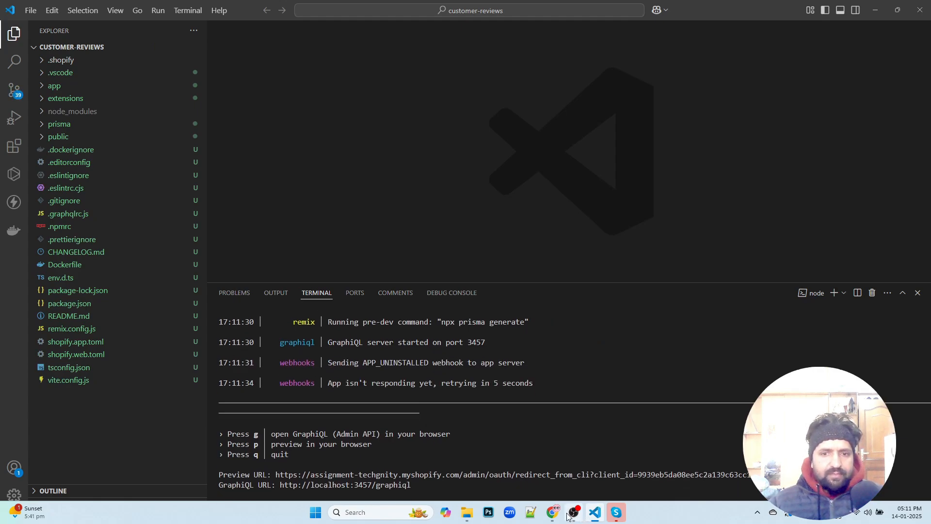
Log in to the Youtube APPS store, view its Settings, then follow the dev server's Preview URL
click(552, 512)
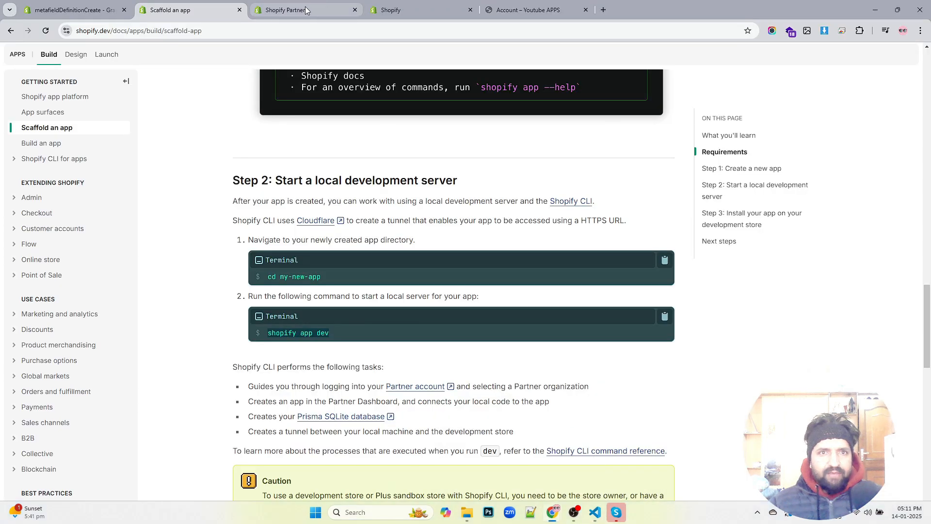
click(304, 10)
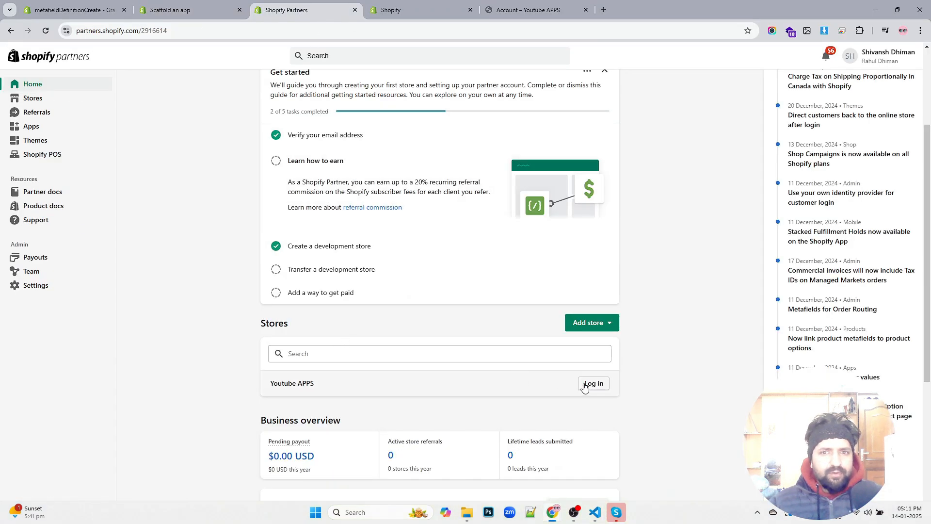
click(592, 383)
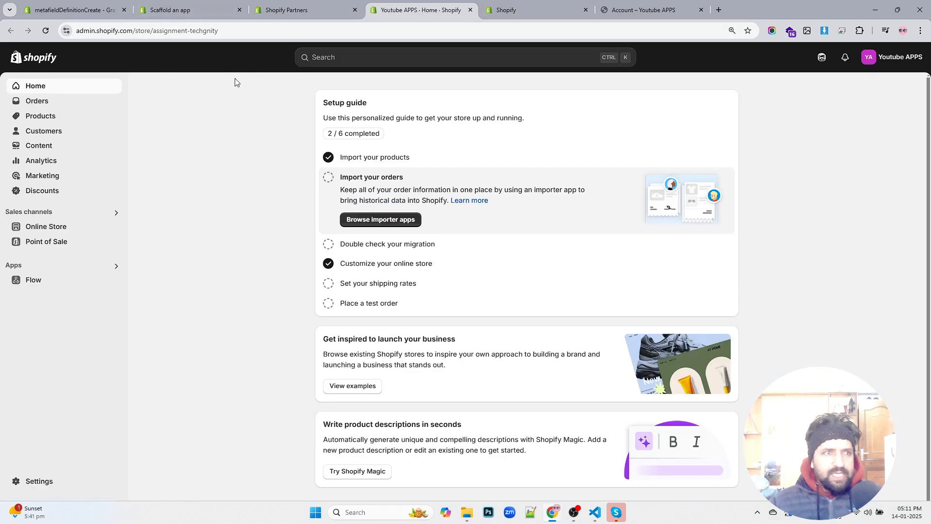
mouse_move(99, 234)
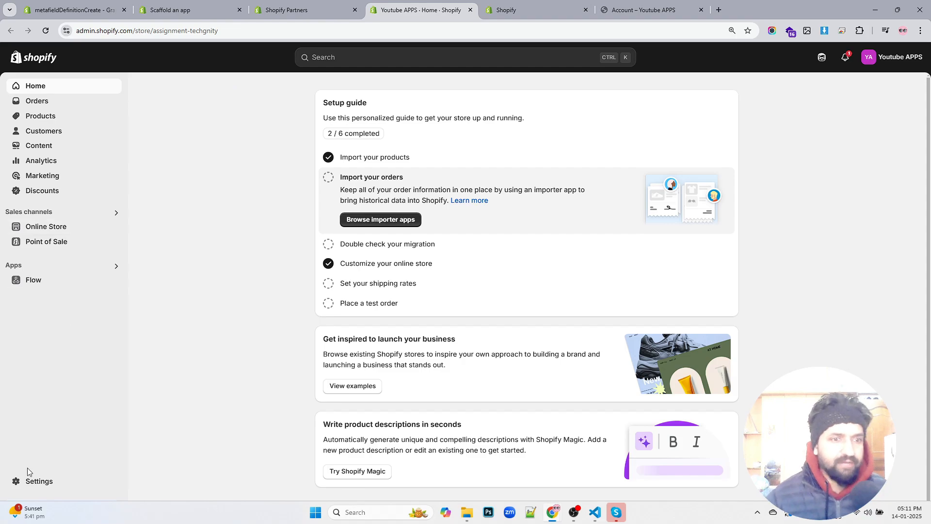
mouse_move(35, 403)
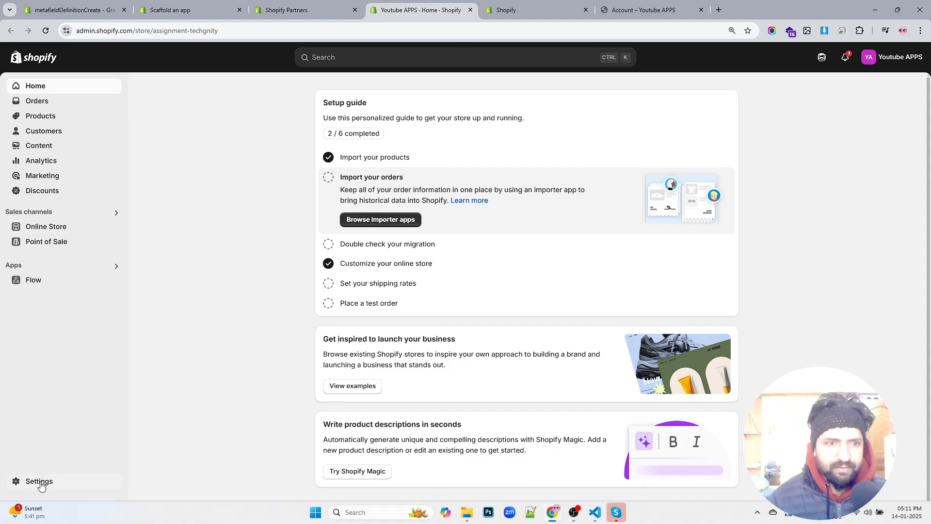
click(39, 481)
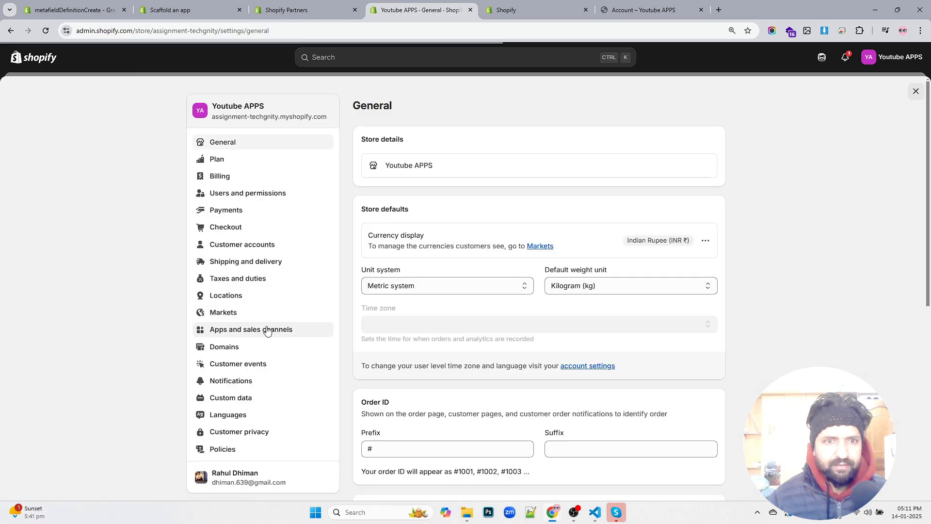
click(594, 513)
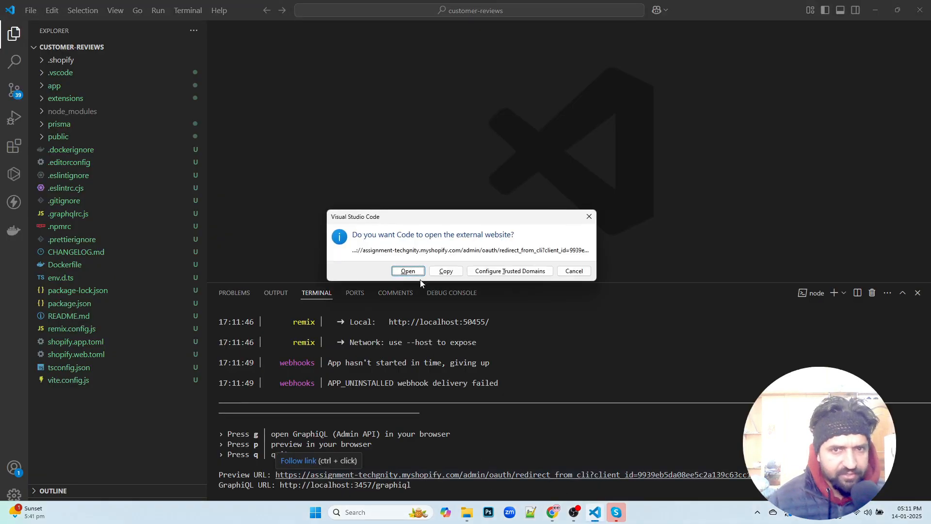
Allow VS Code to open the external app preview link in the browser
click(408, 271)
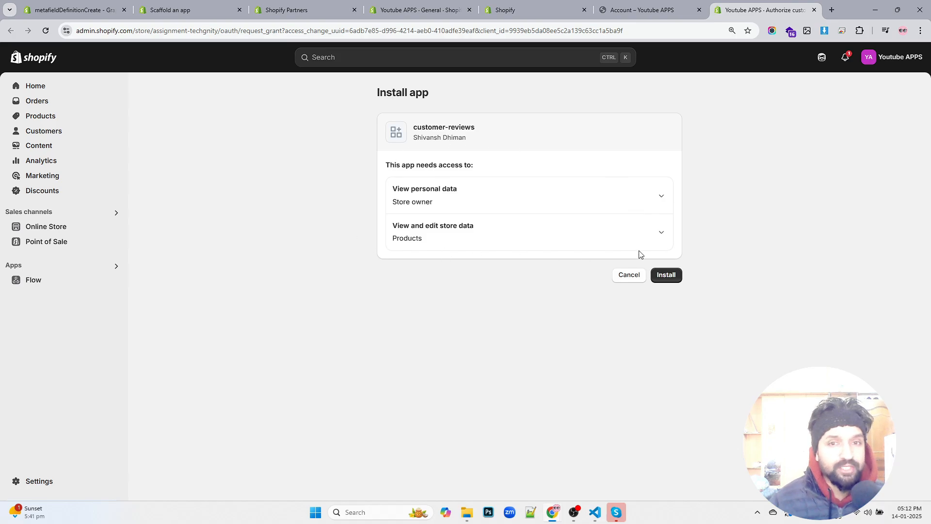
Install customer-reviews on the store and pin it in the admin sidebar
click(665, 275)
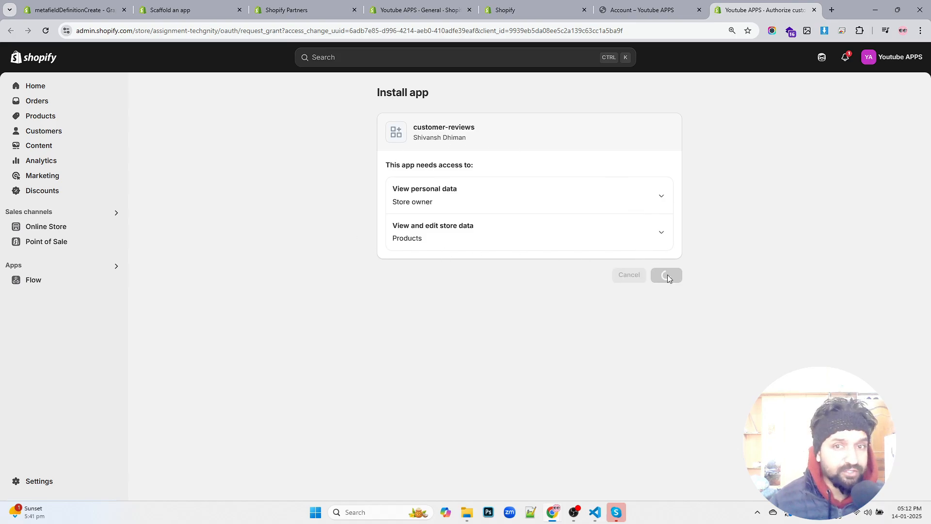
click(666, 275)
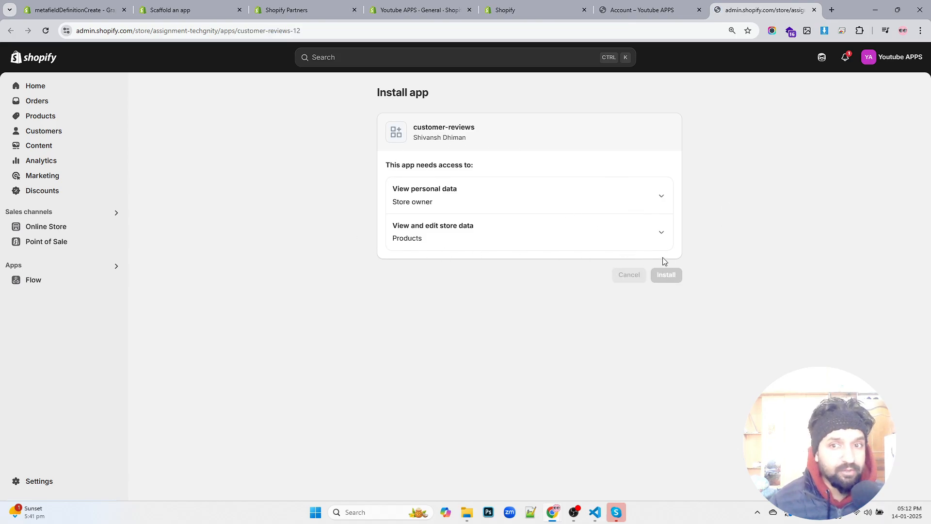
click(666, 274)
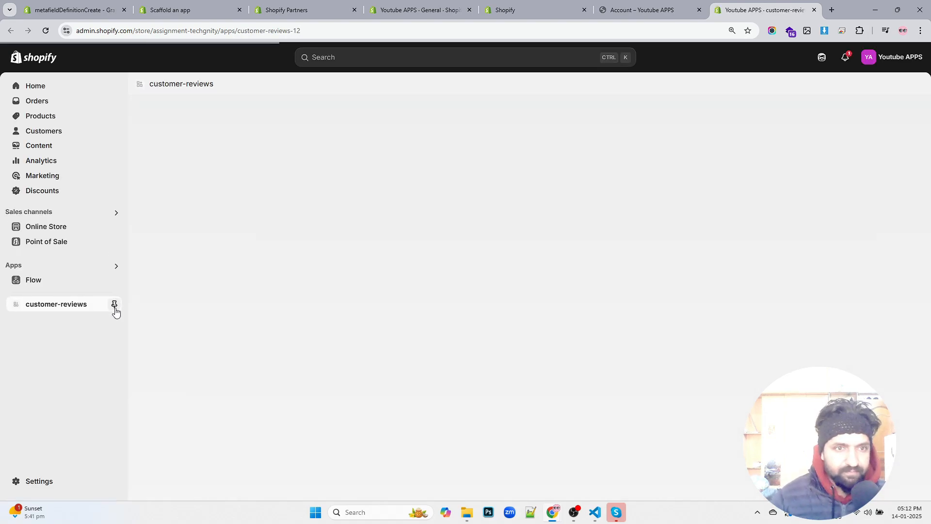
click(114, 304)
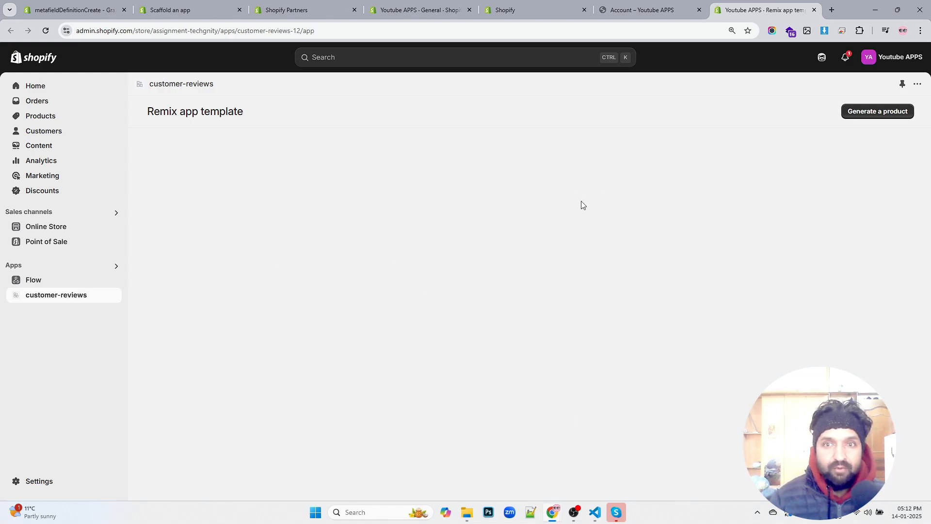
mouse_move(595, 513)
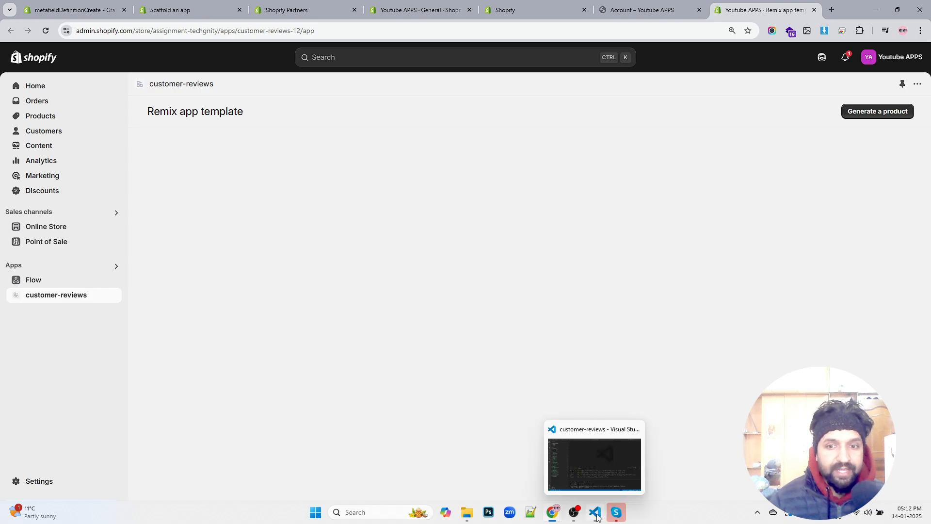
click(595, 513)
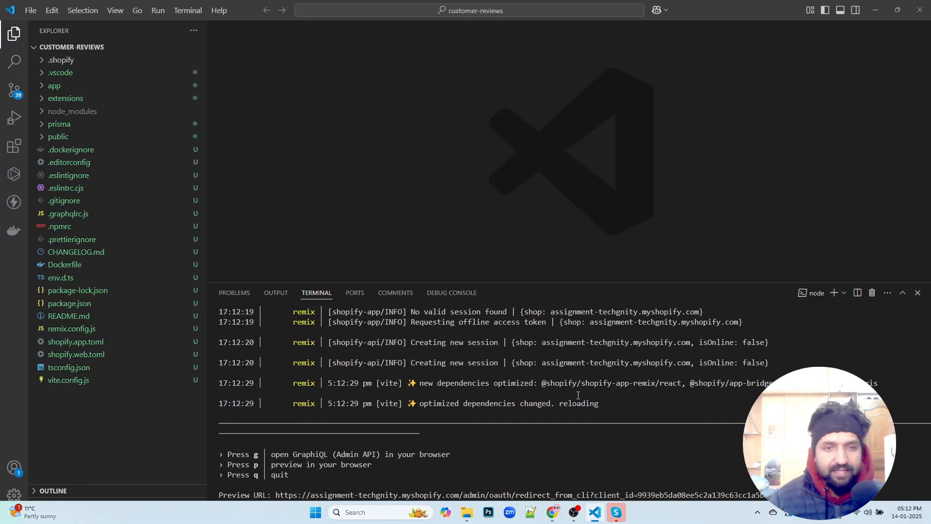
mouse_move(616, 512)
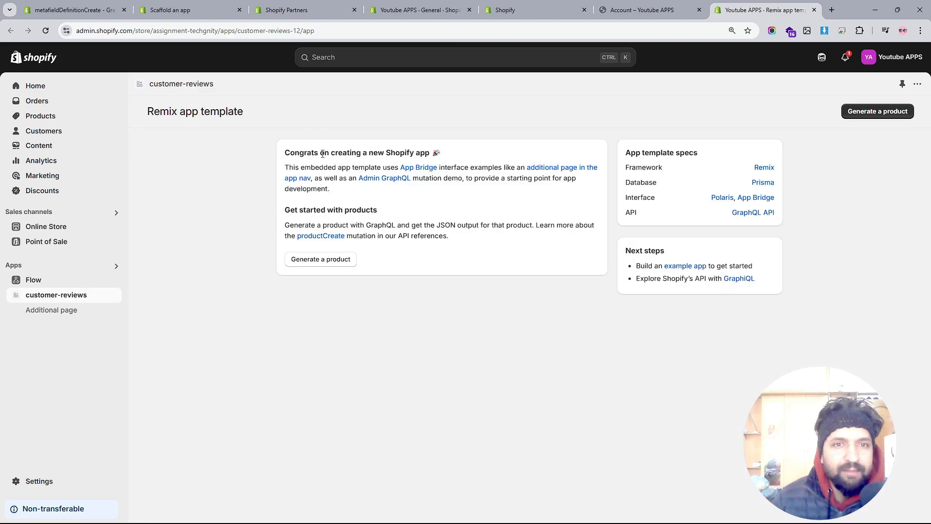
Highlight the congratulations card, template specs and next steps while explaining them
drag(285, 152, 449, 235)
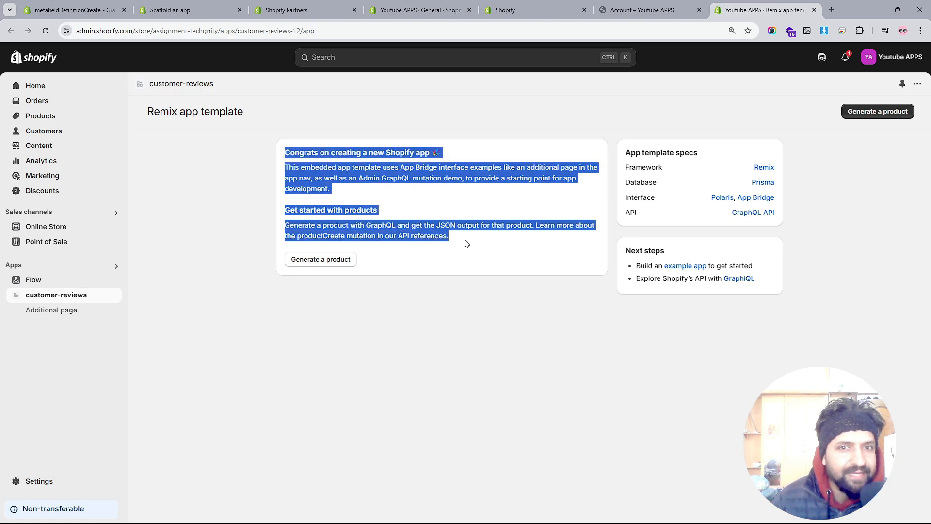
mouse_move(453, 191)
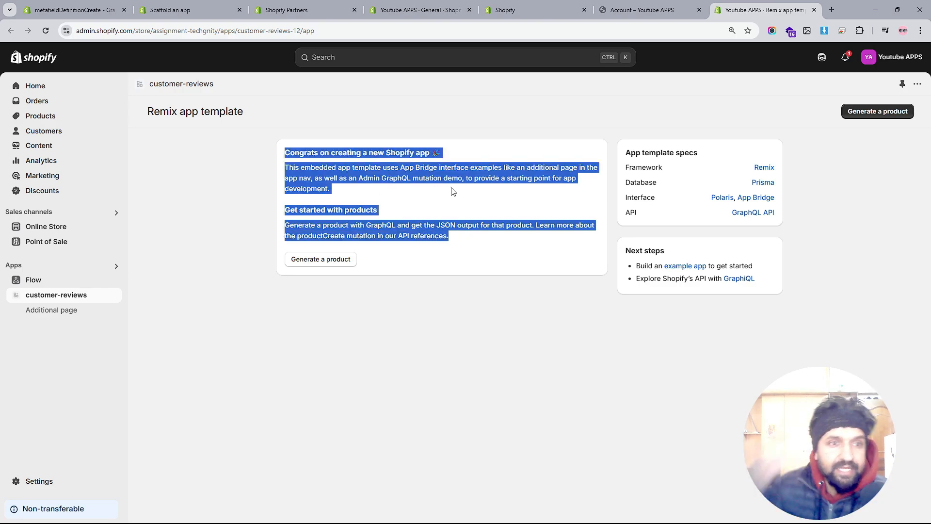
click(490, 200)
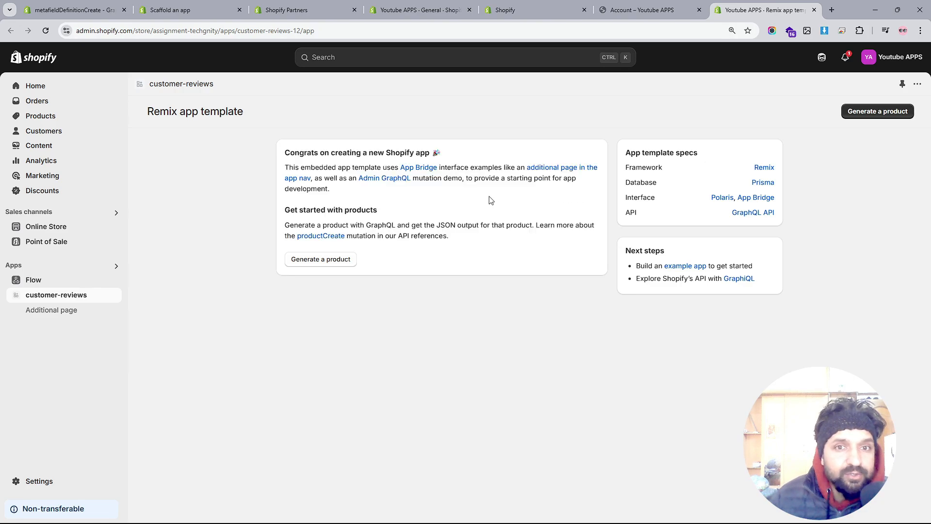
drag(286, 152, 450, 235)
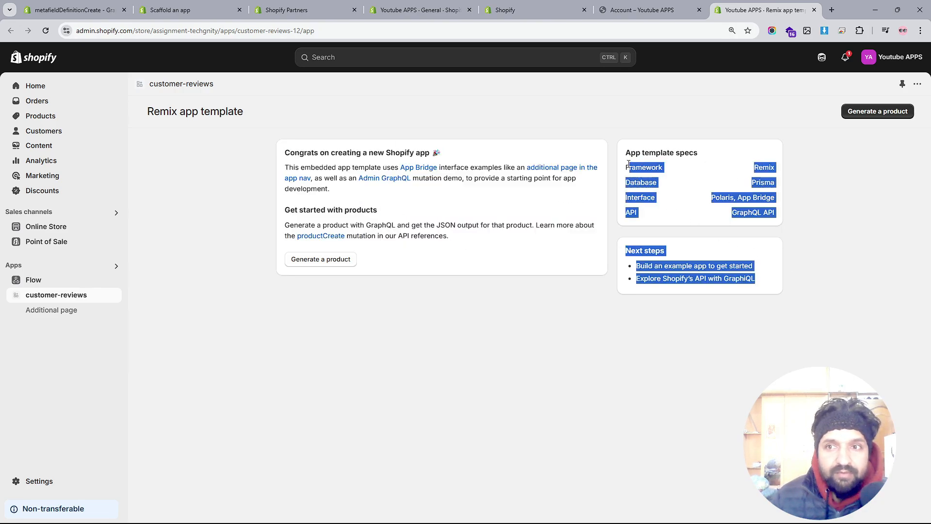
Show the app's Additional page, then switch to the storefront account tab
click(50, 309)
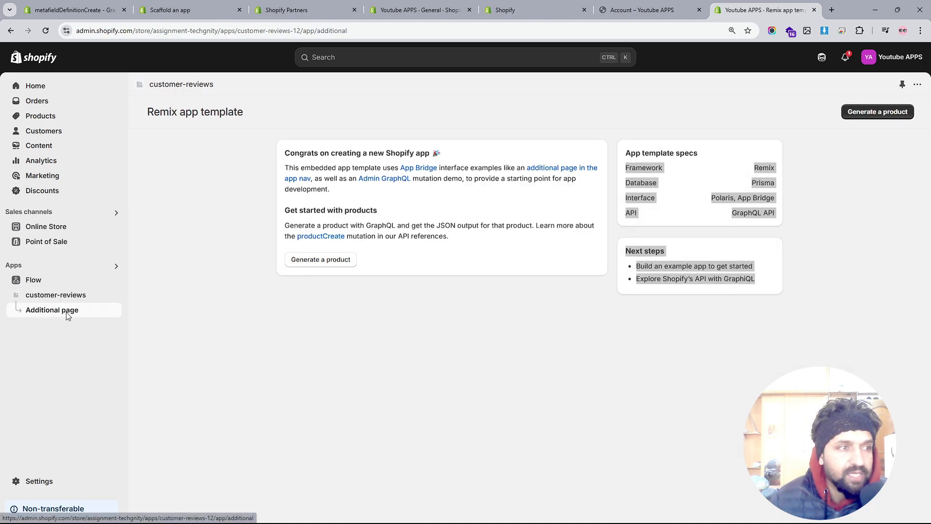
click(52, 309)
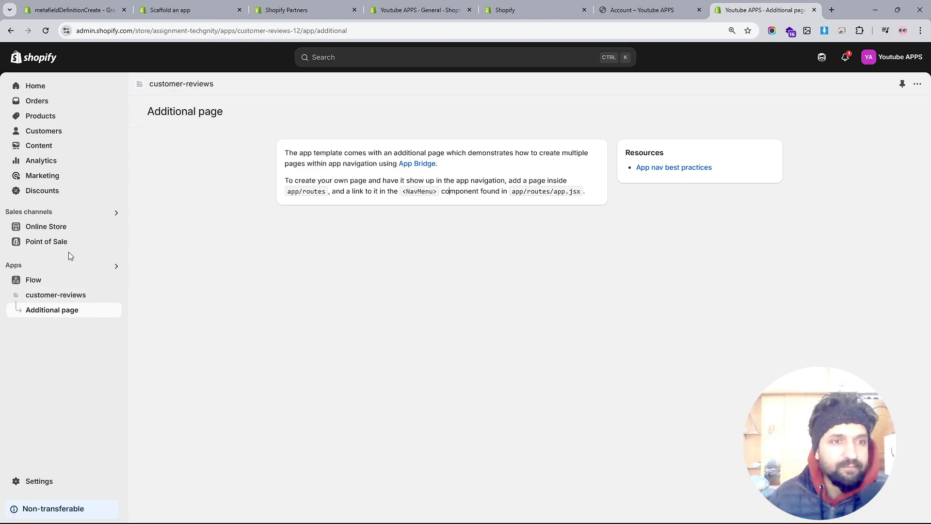
click(649, 10)
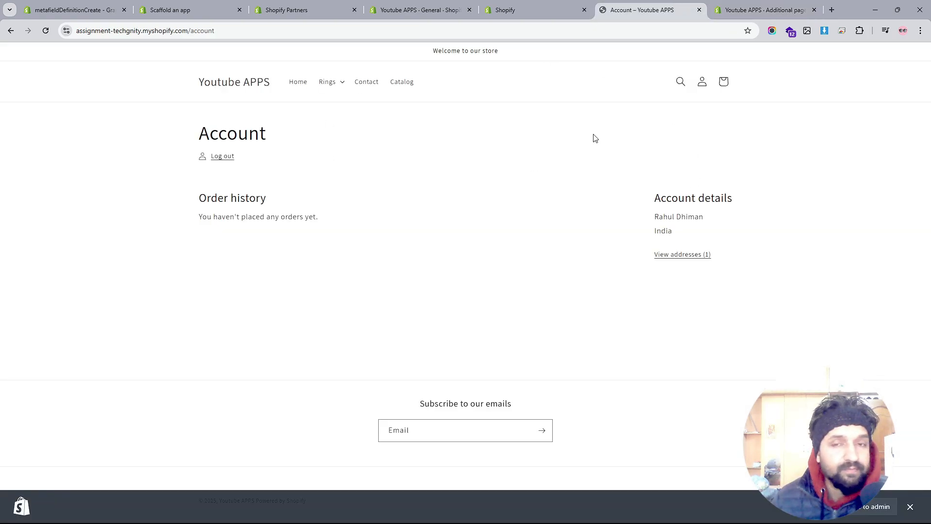
click(764, 11)
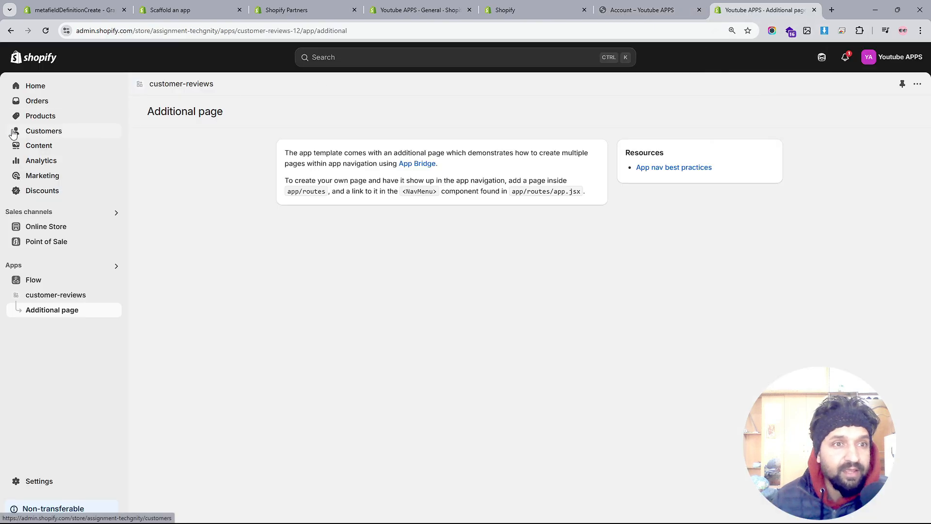
click(45, 131)
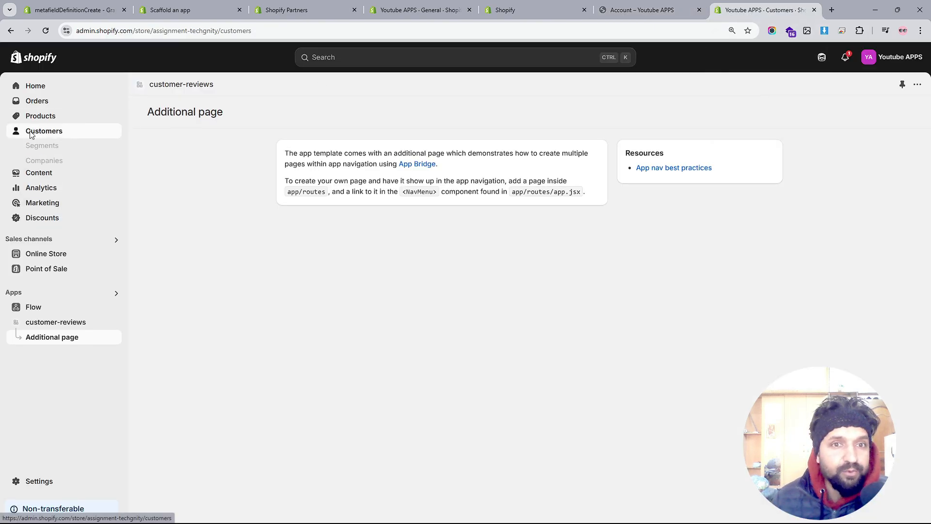
click(44, 131)
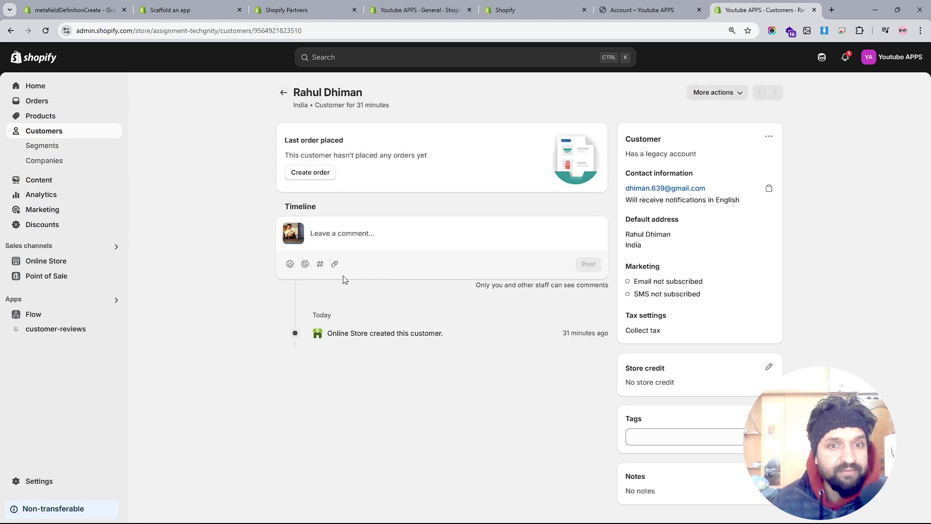
mouse_move(453, 339)
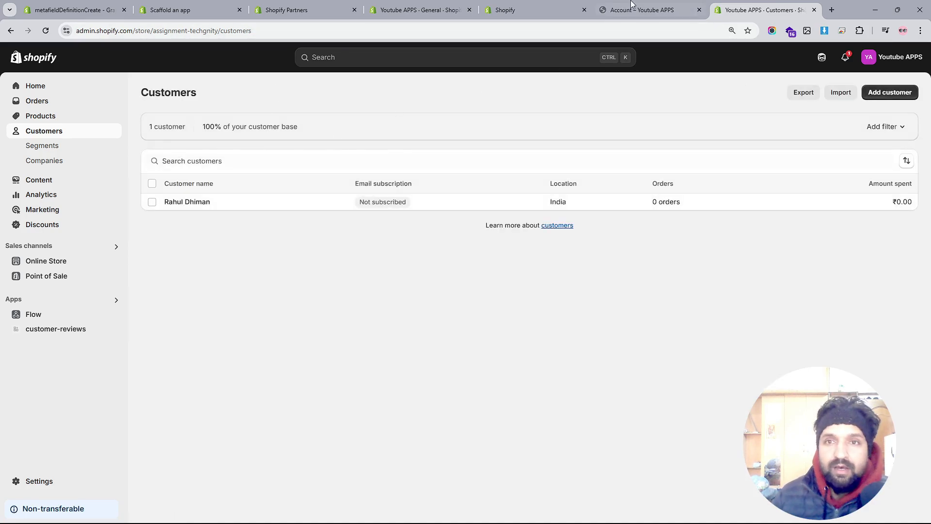
Switch to the storefront account tab, then bring the dev server log back into view
click(648, 9)
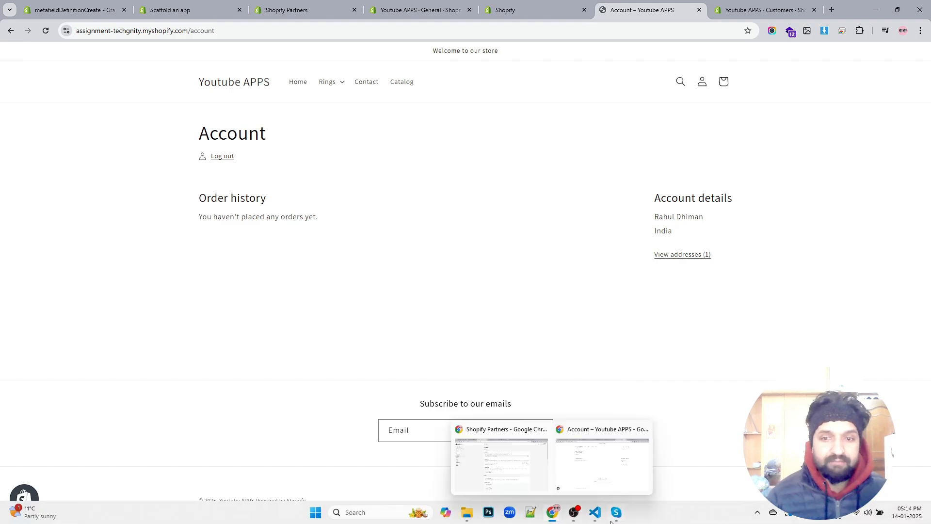
click(595, 513)
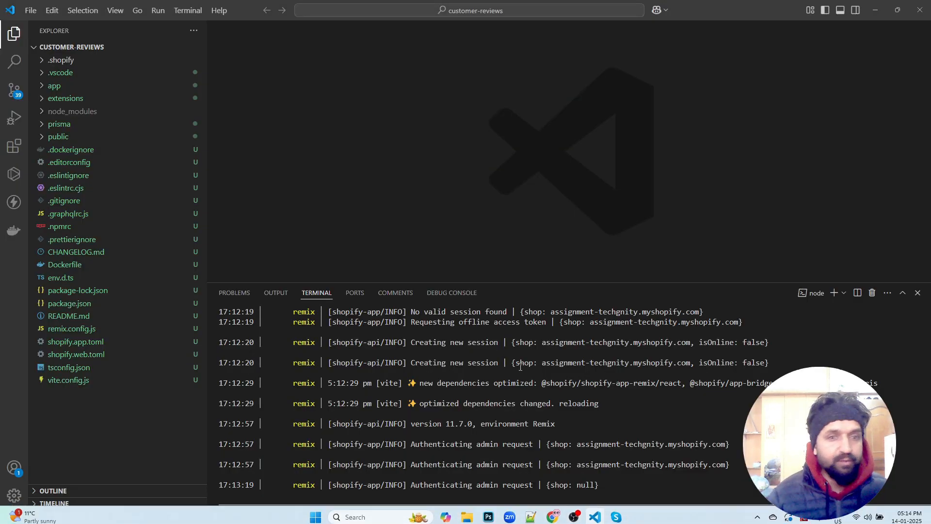